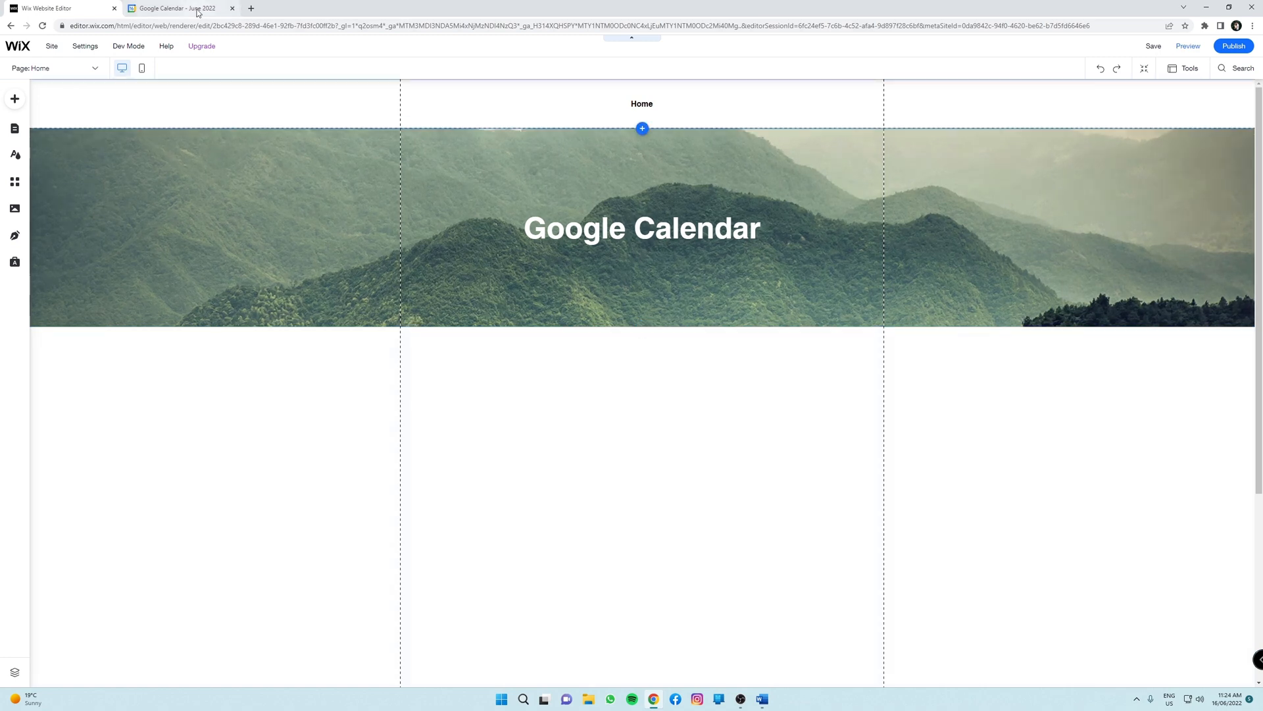
- Switch from the Wix Editor to the Google Calendar tab showing June 2022
click(174, 8)
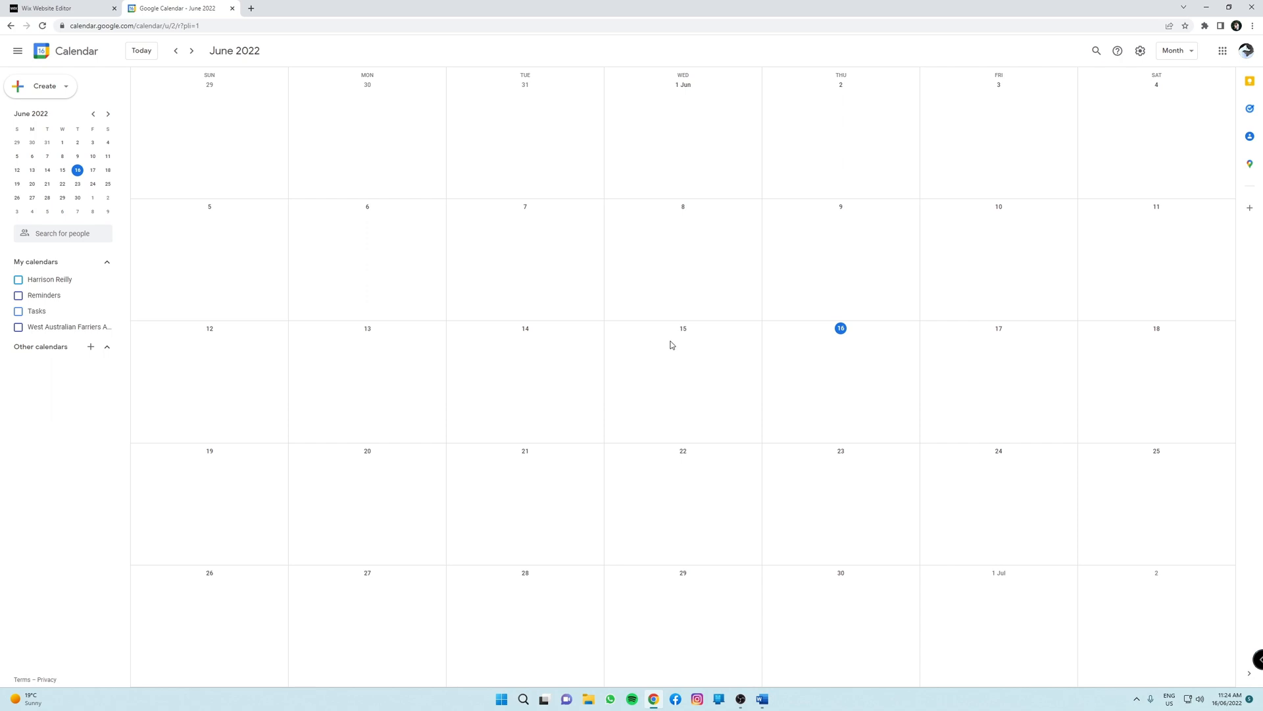
mouse_move(667, 346)
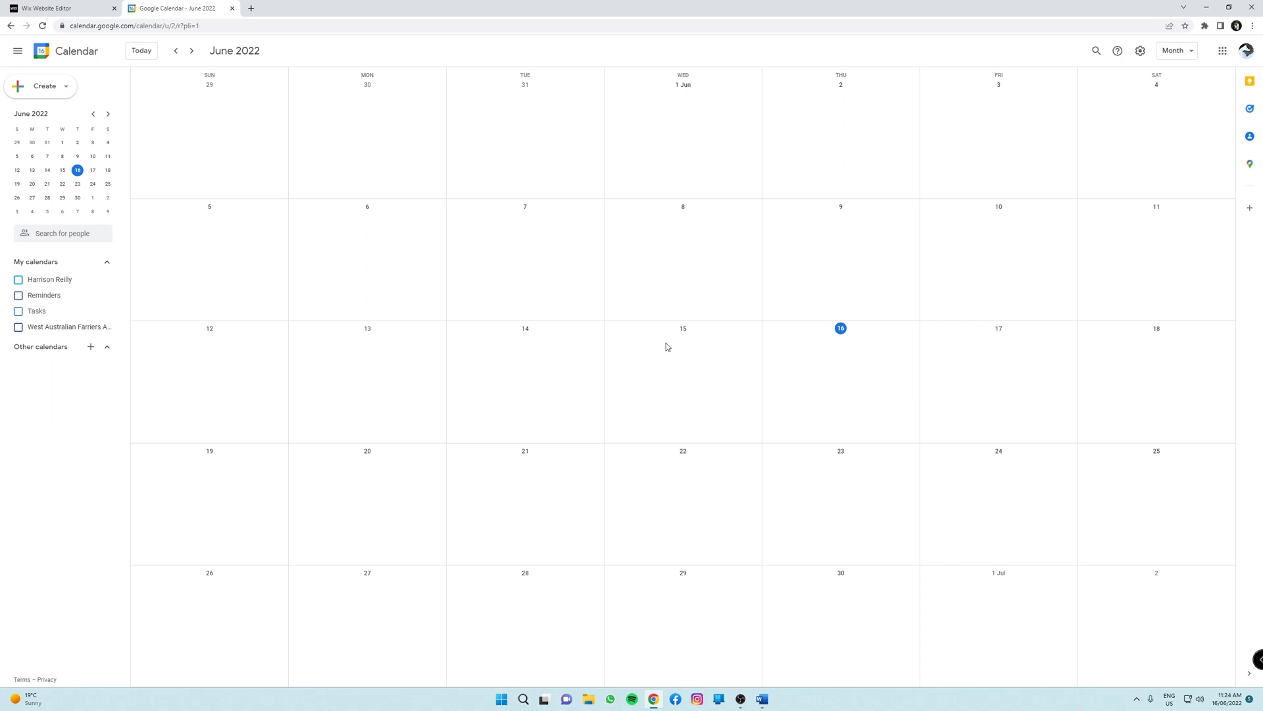
mouse_move(91, 347)
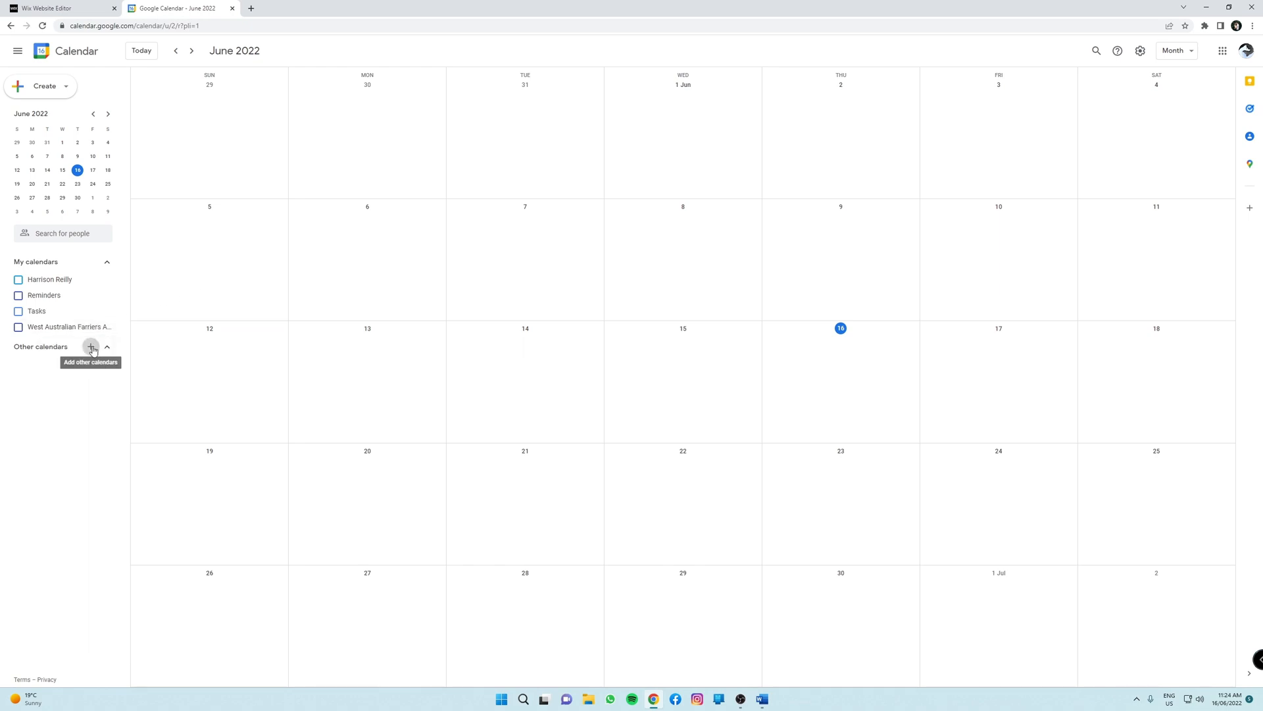
- Create a new calendar named 'Test Calendar' via Other calendars > Create new calendar, then return to month view
click(91, 346)
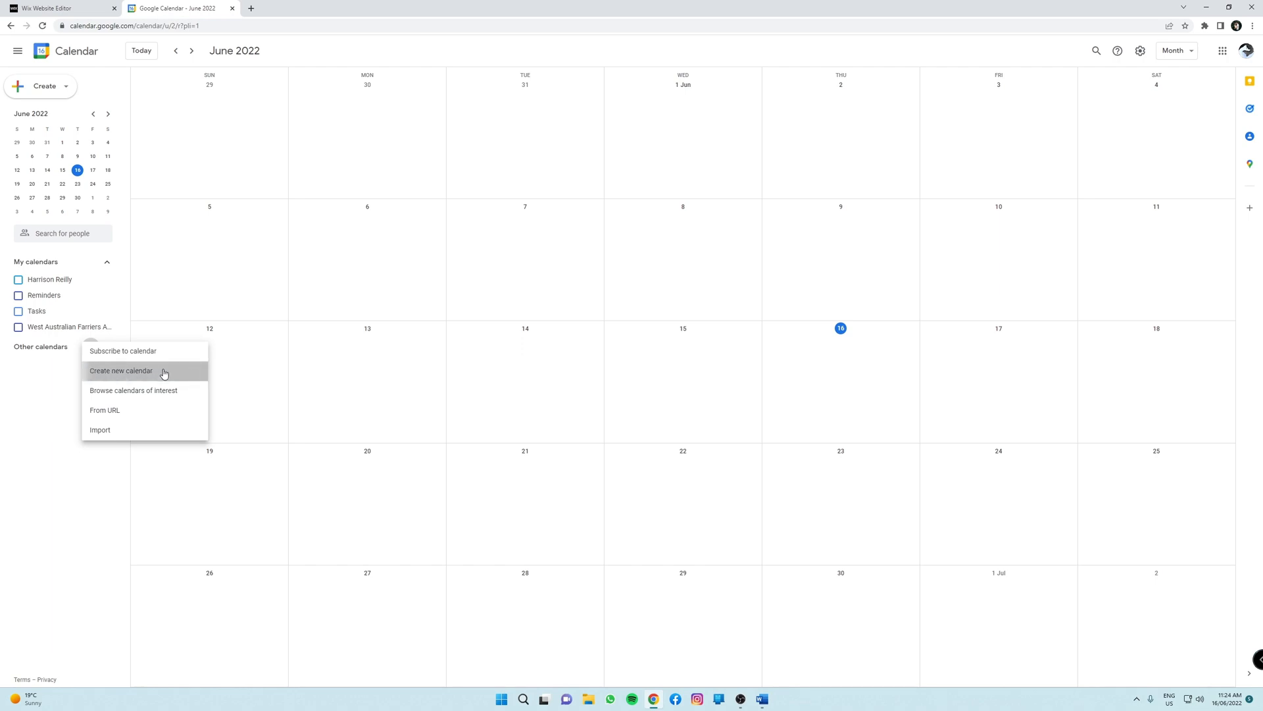
click(121, 371)
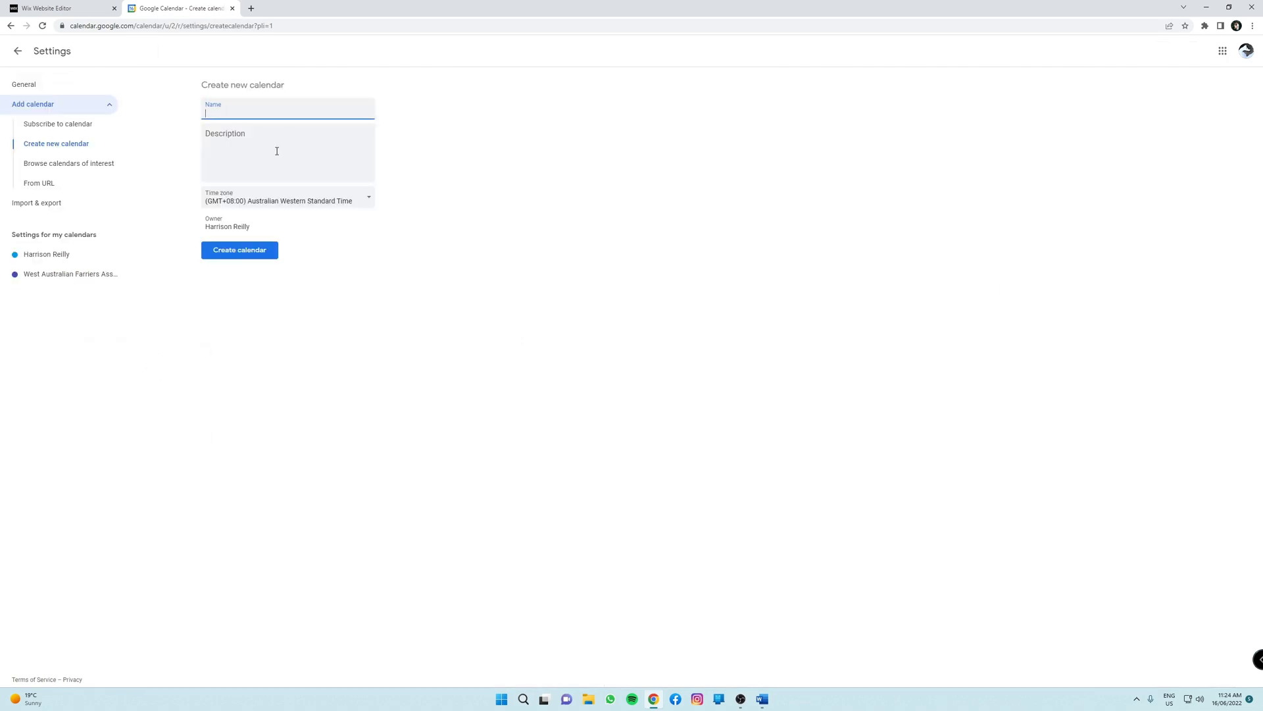
text(Test)
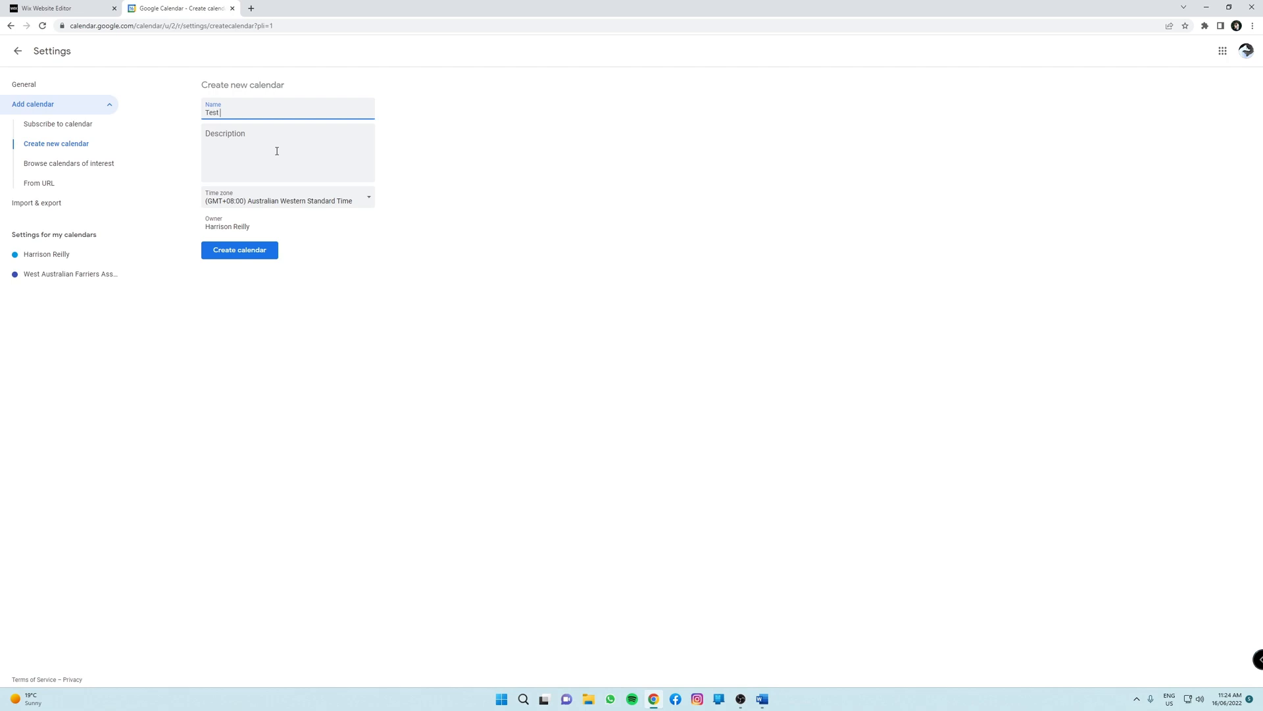
text(Calendar)
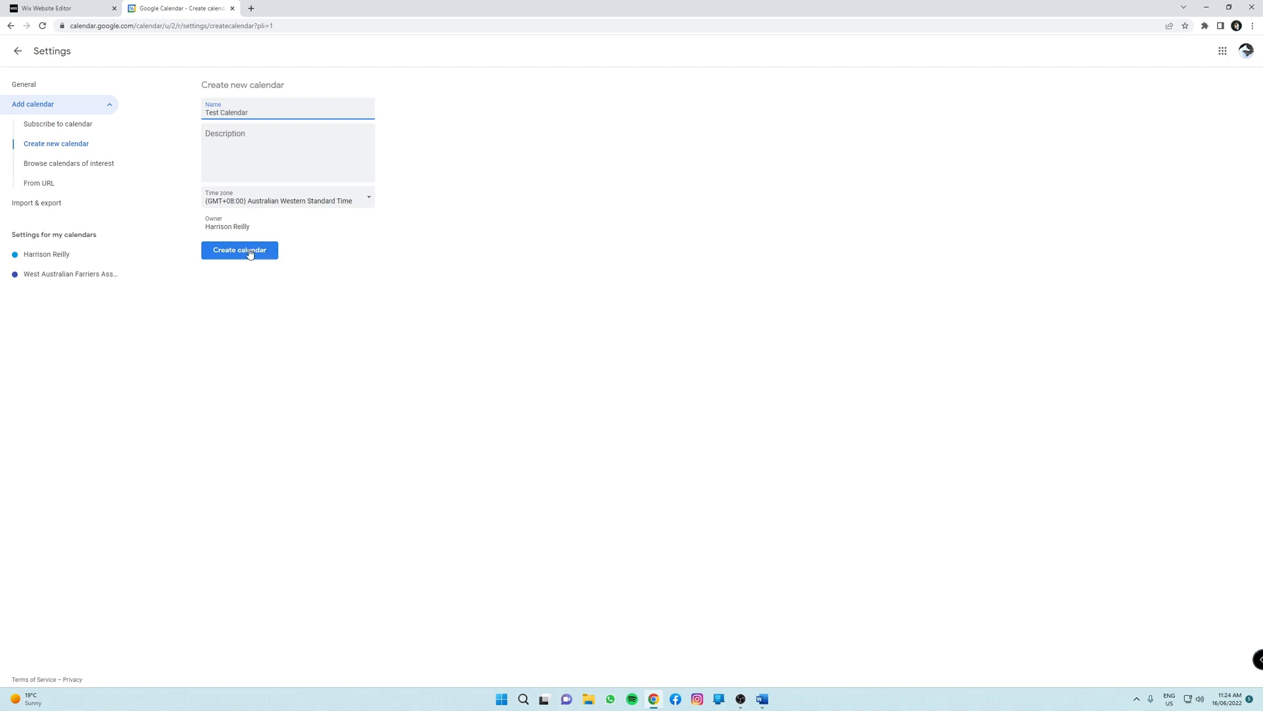
click(239, 250)
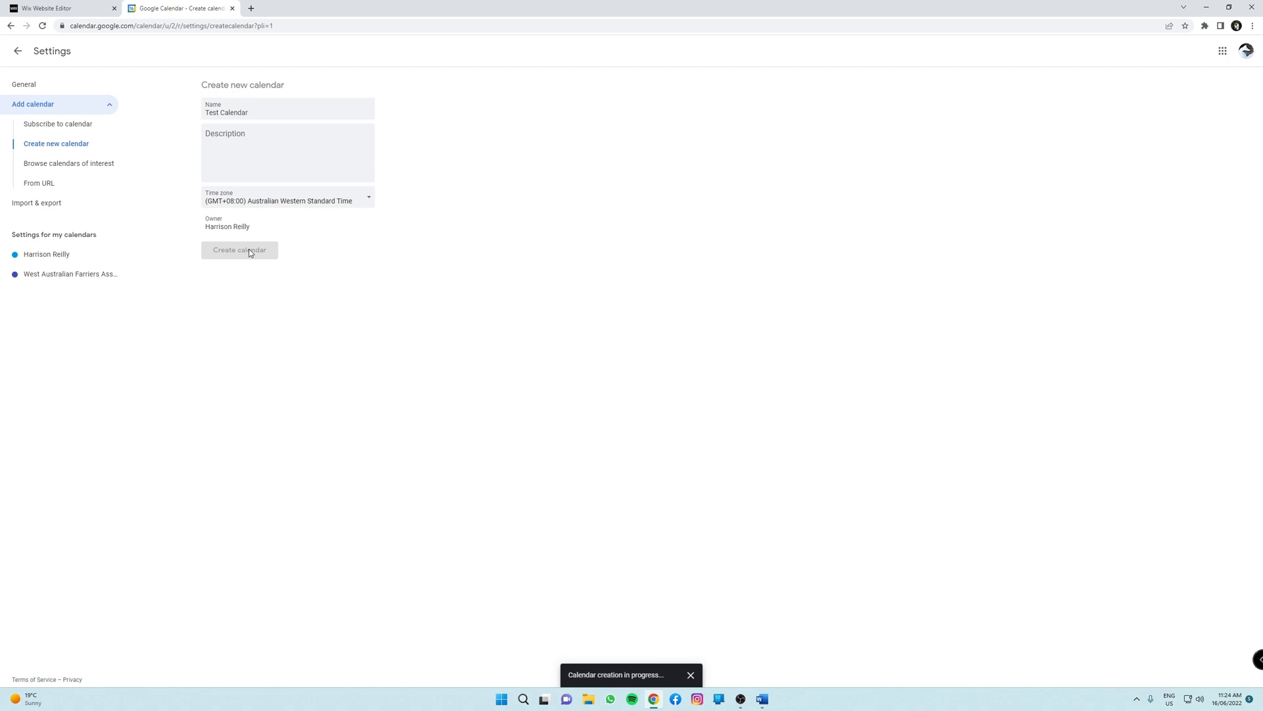
click(239, 250)
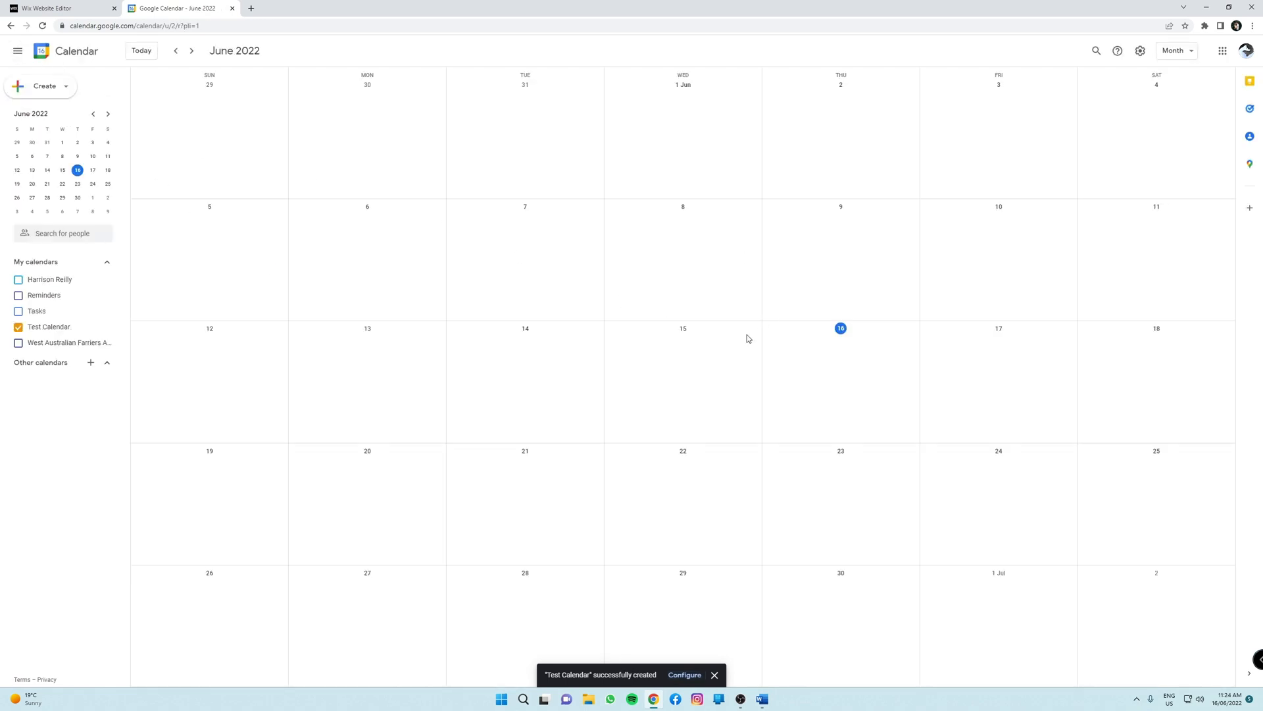
click(713, 673)
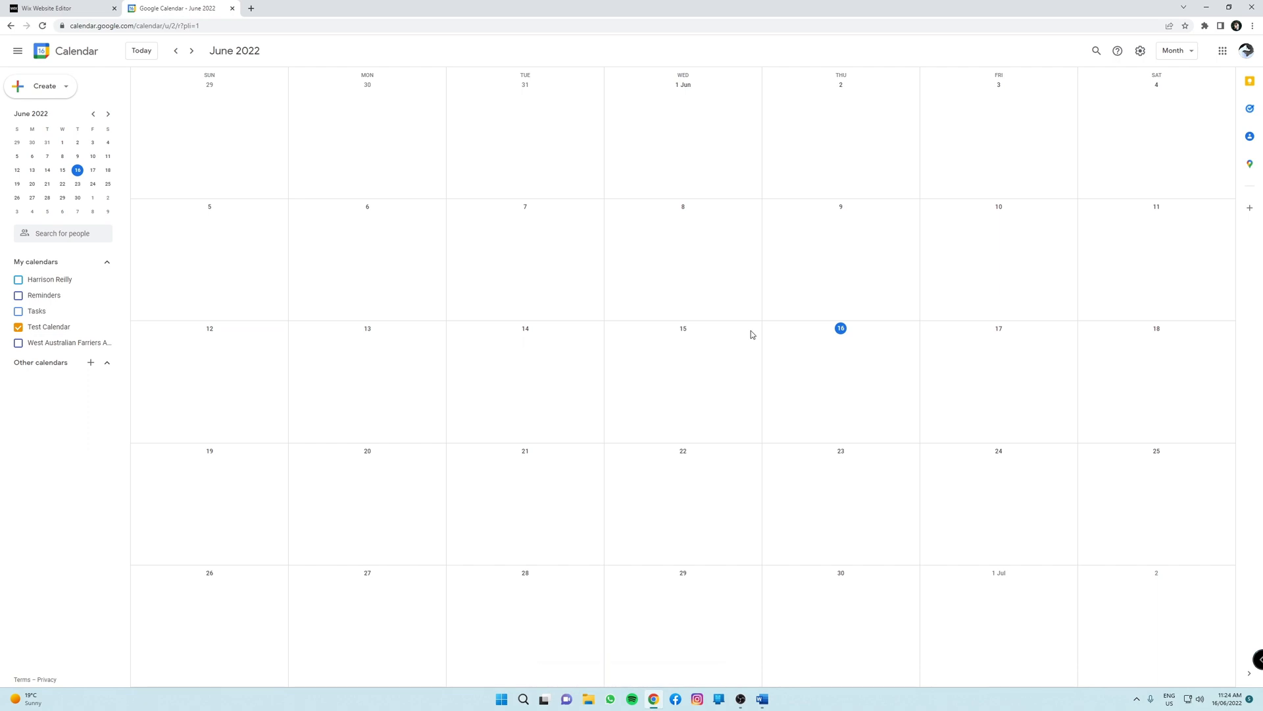
mouse_move(818, 476)
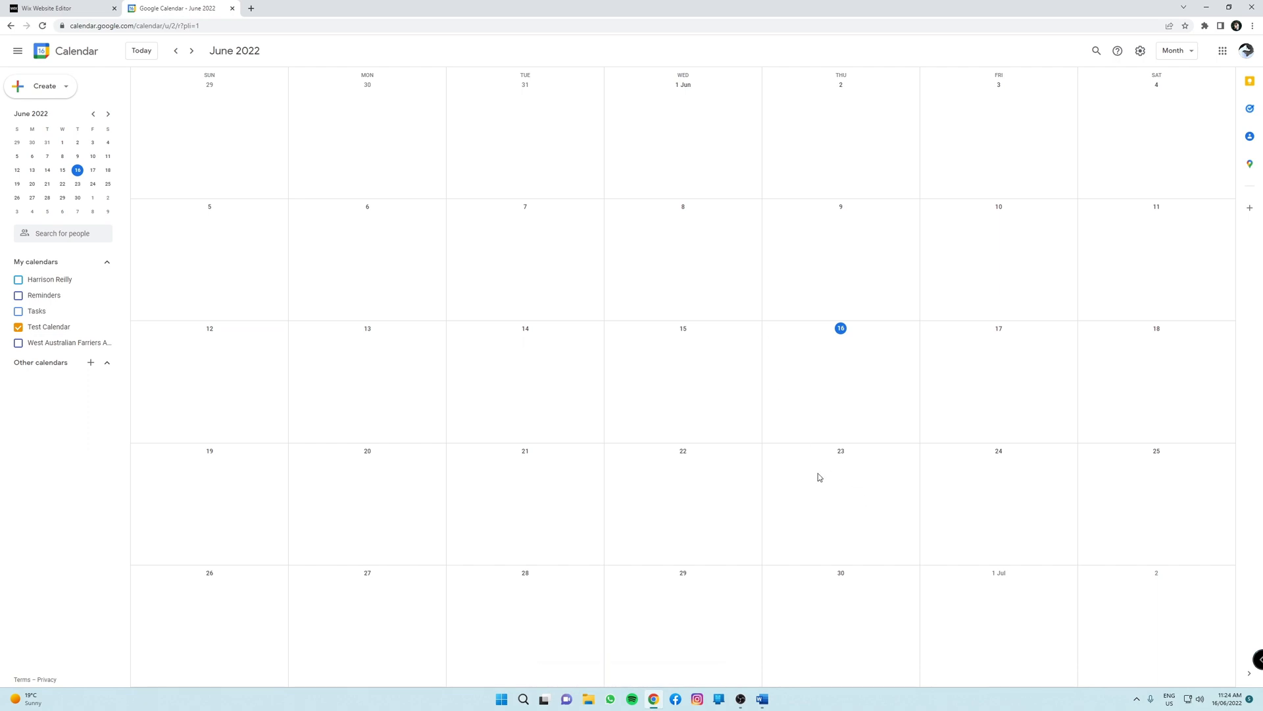
mouse_move(812, 467)
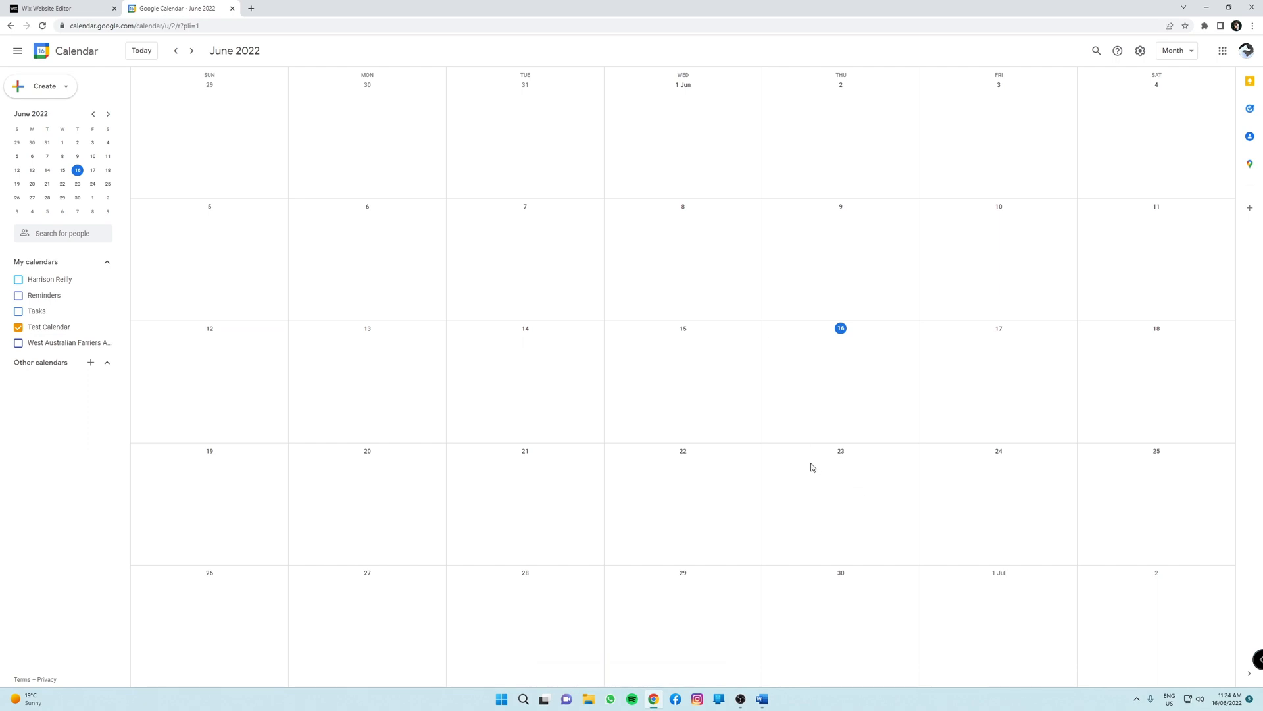
- Save a 'Test Event' on 23 June at 11:30am with description 'Hello world', then return to Wix
click(841, 463)
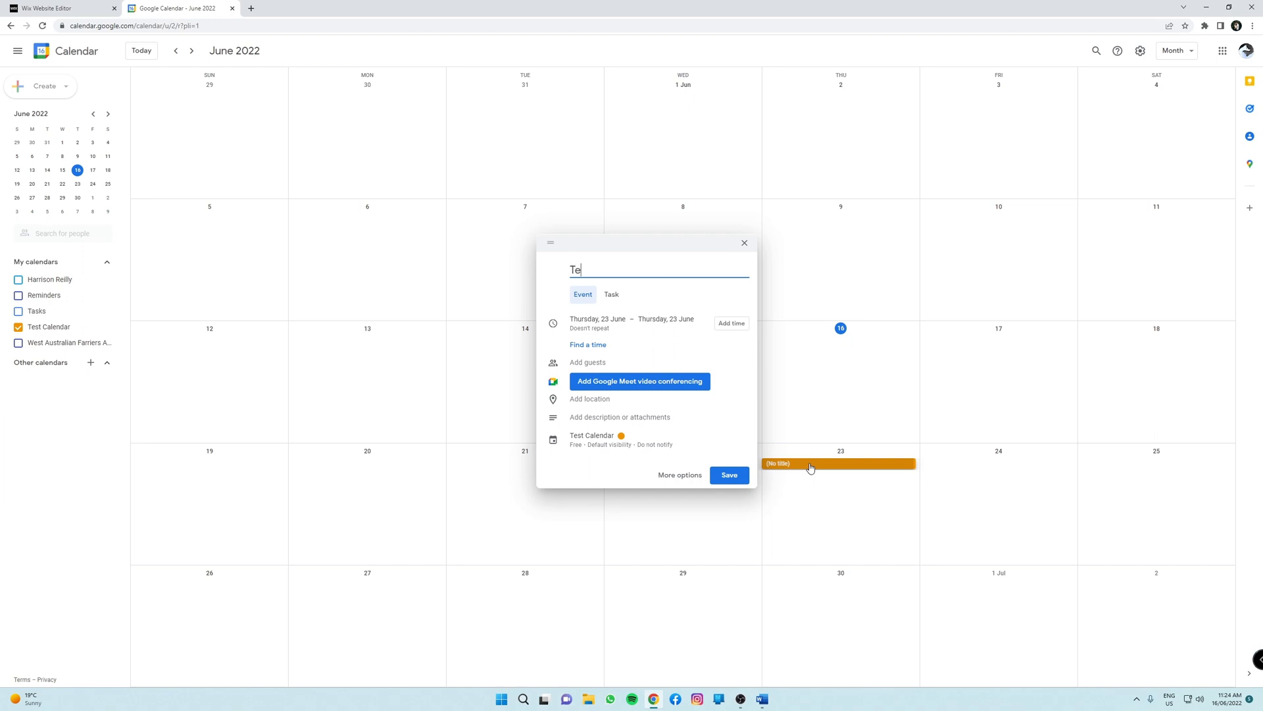
text(st Event)
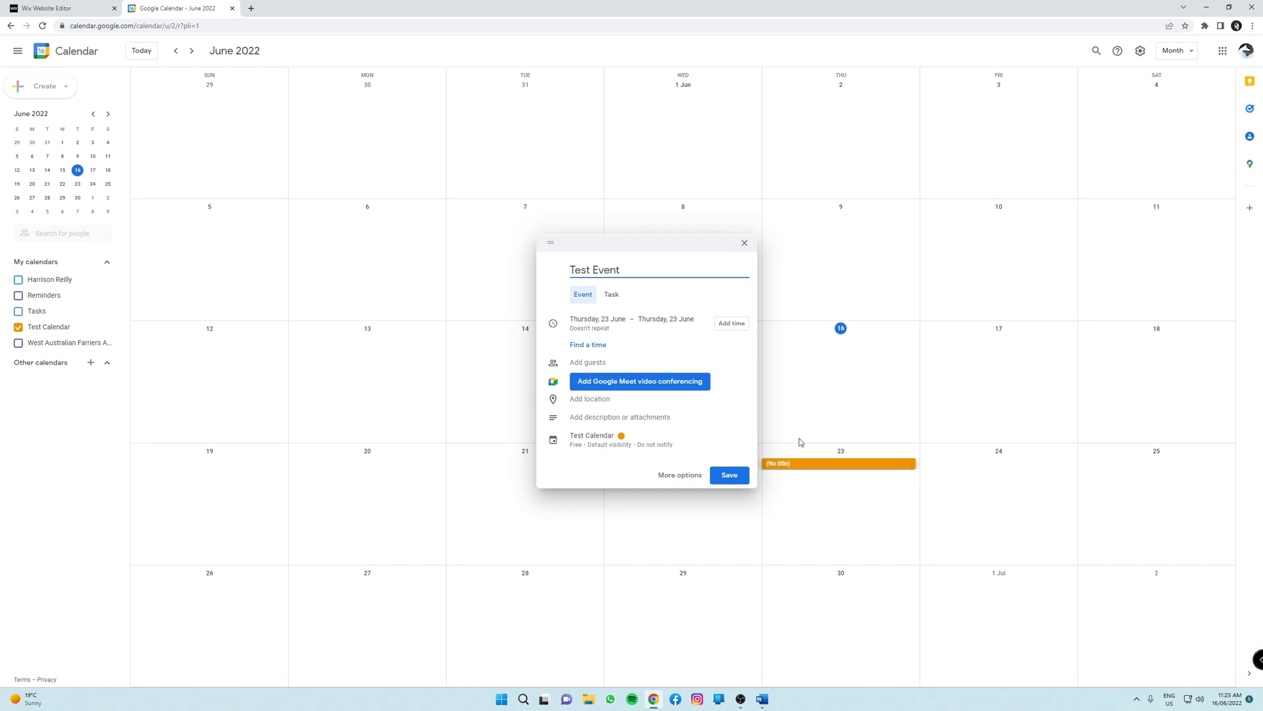
click(731, 323)
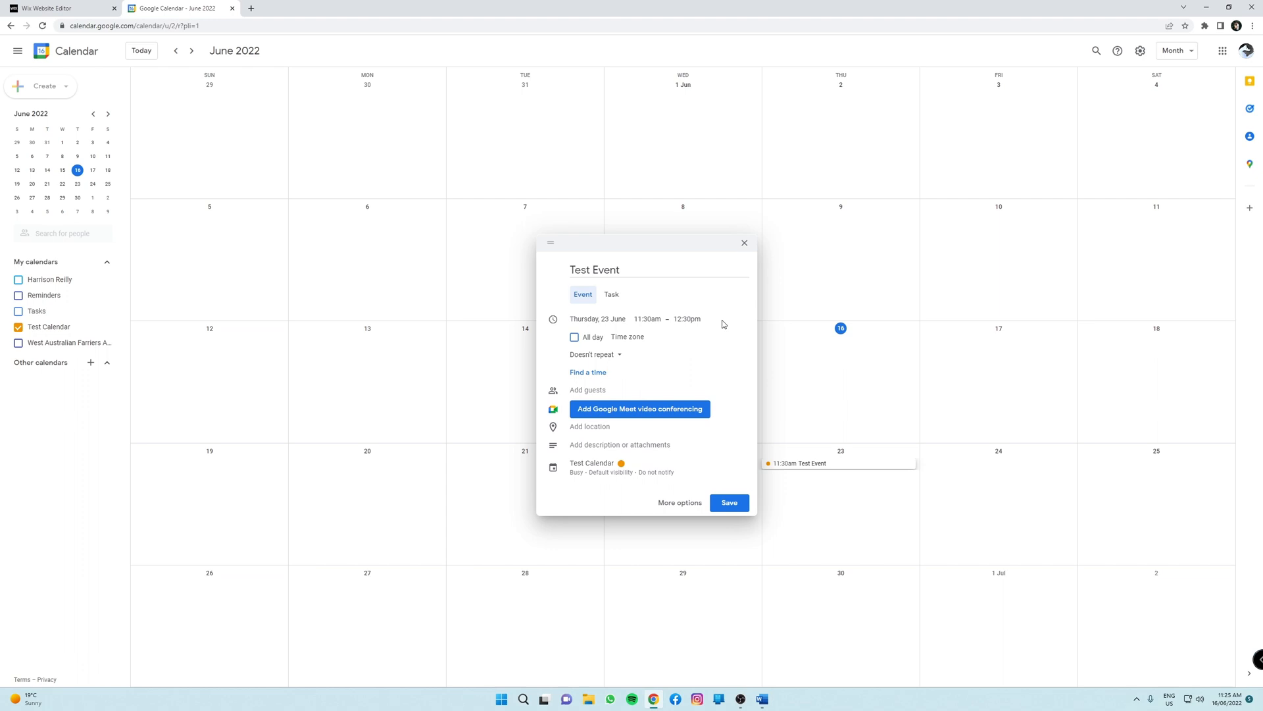
click(620, 444)
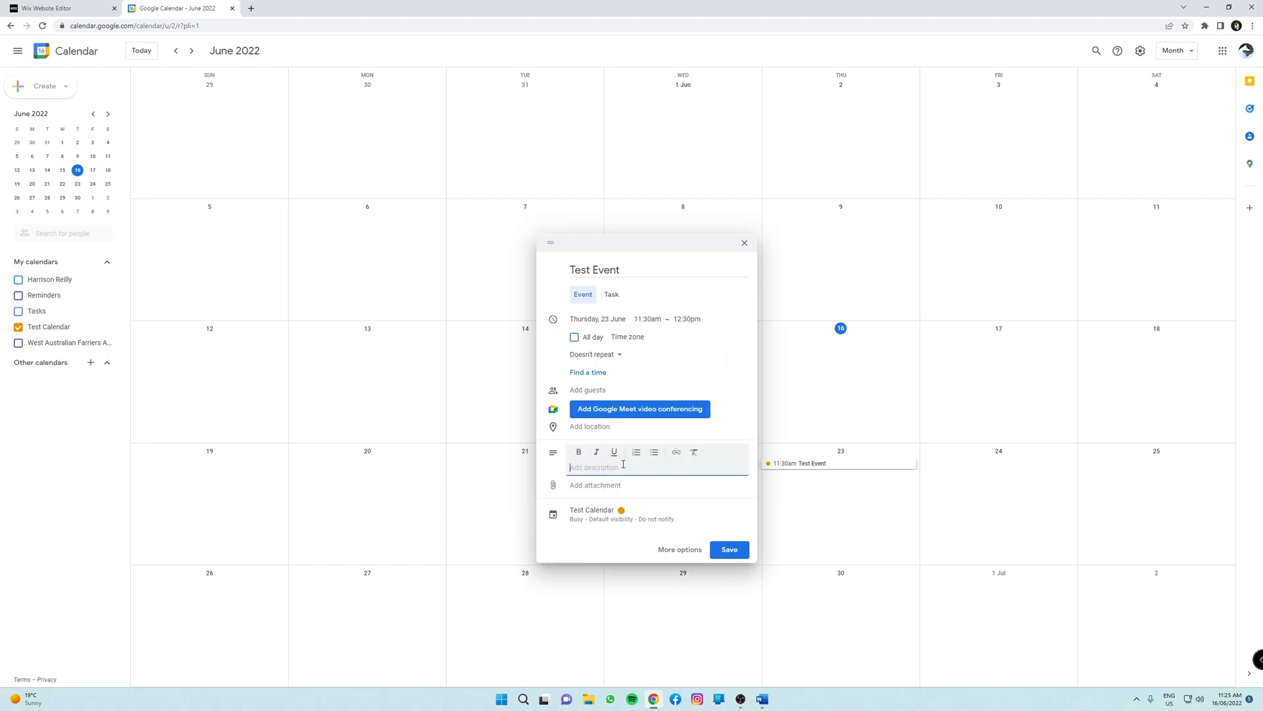
text(Hello w)
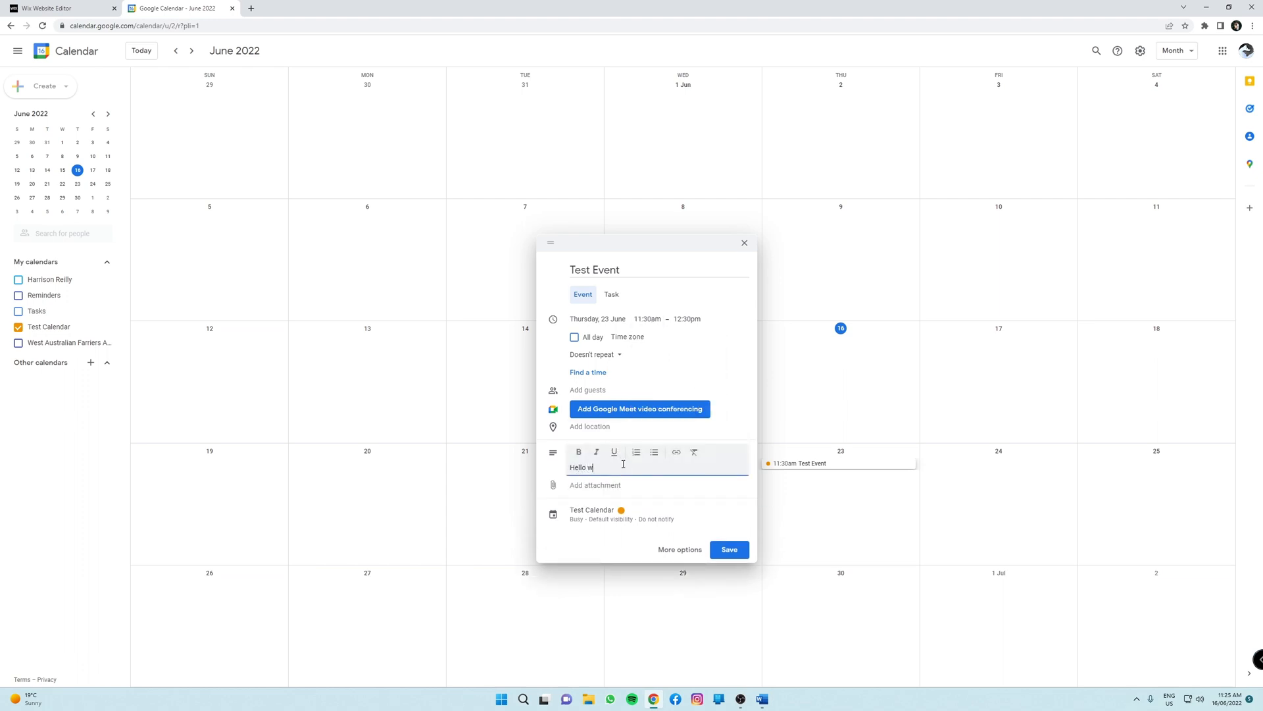
text(orld)
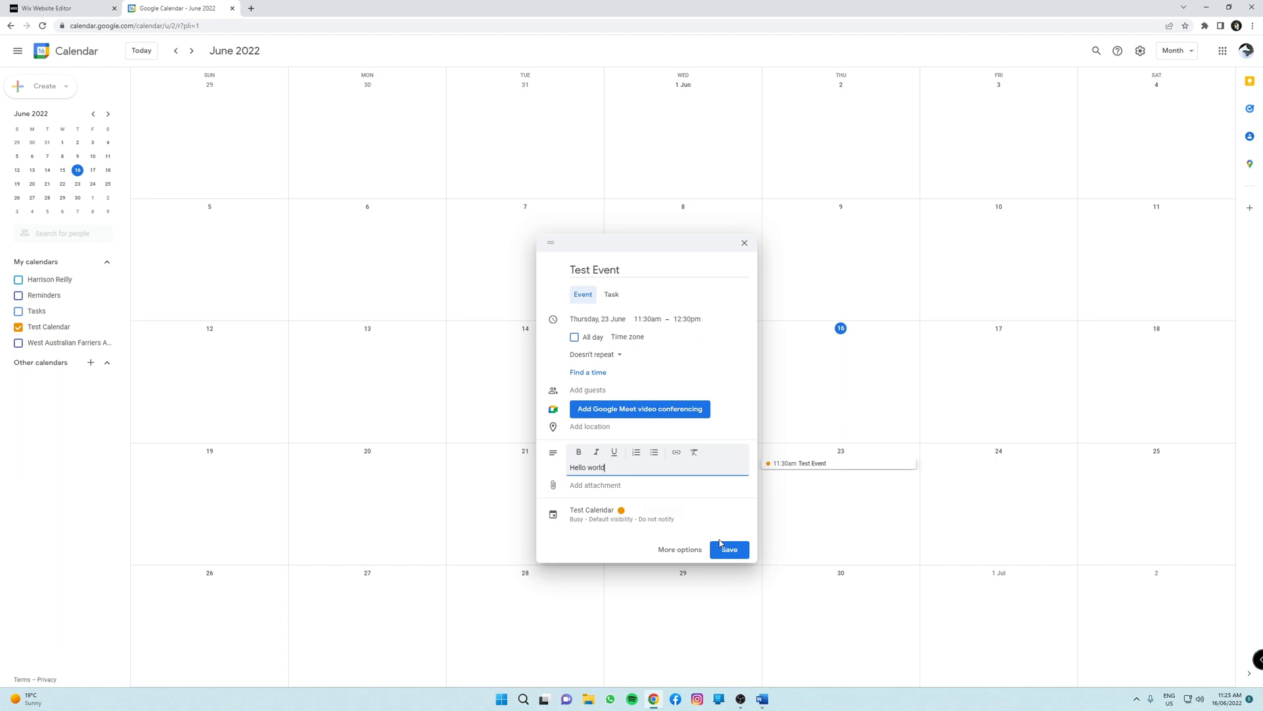
click(728, 549)
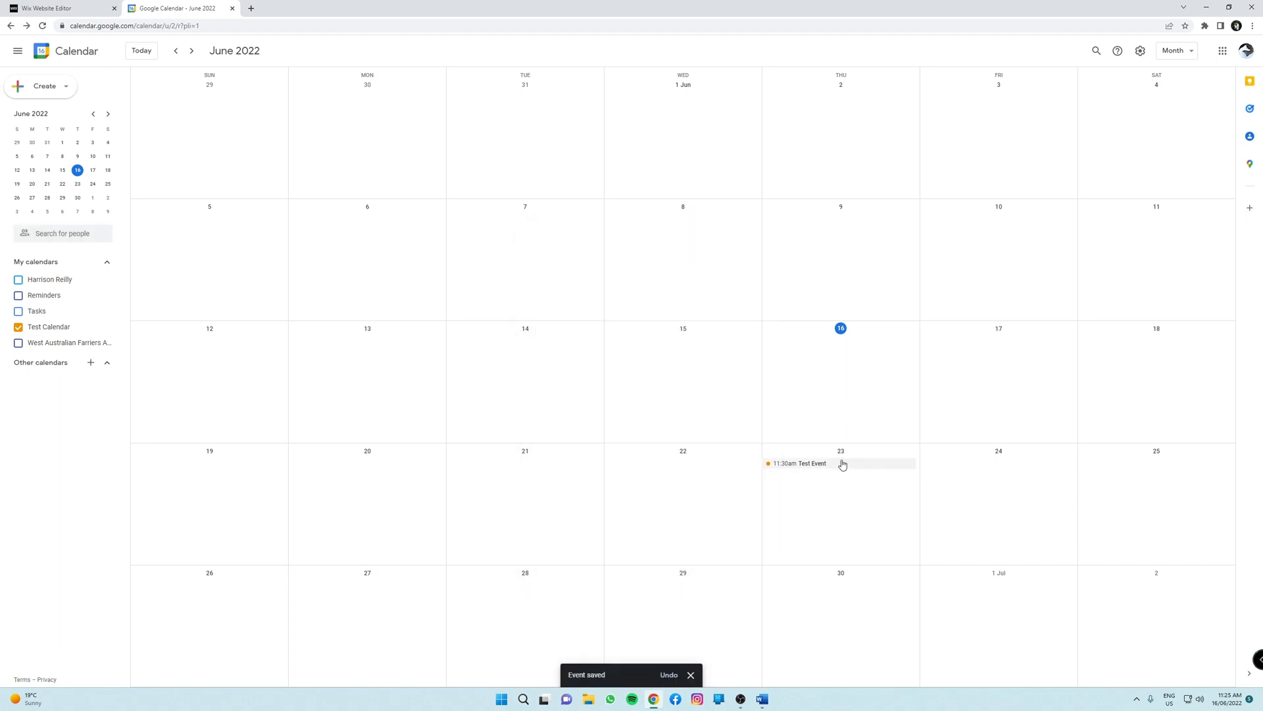
click(61, 7)
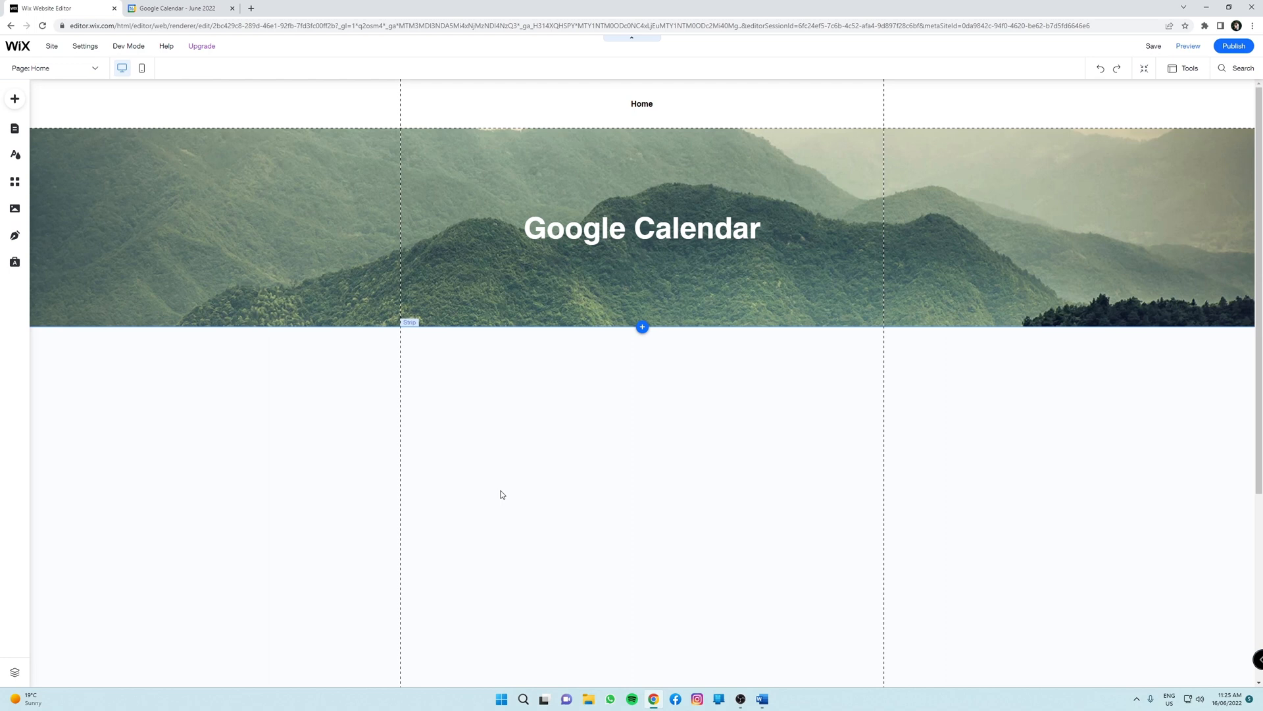
mouse_move(15, 182)
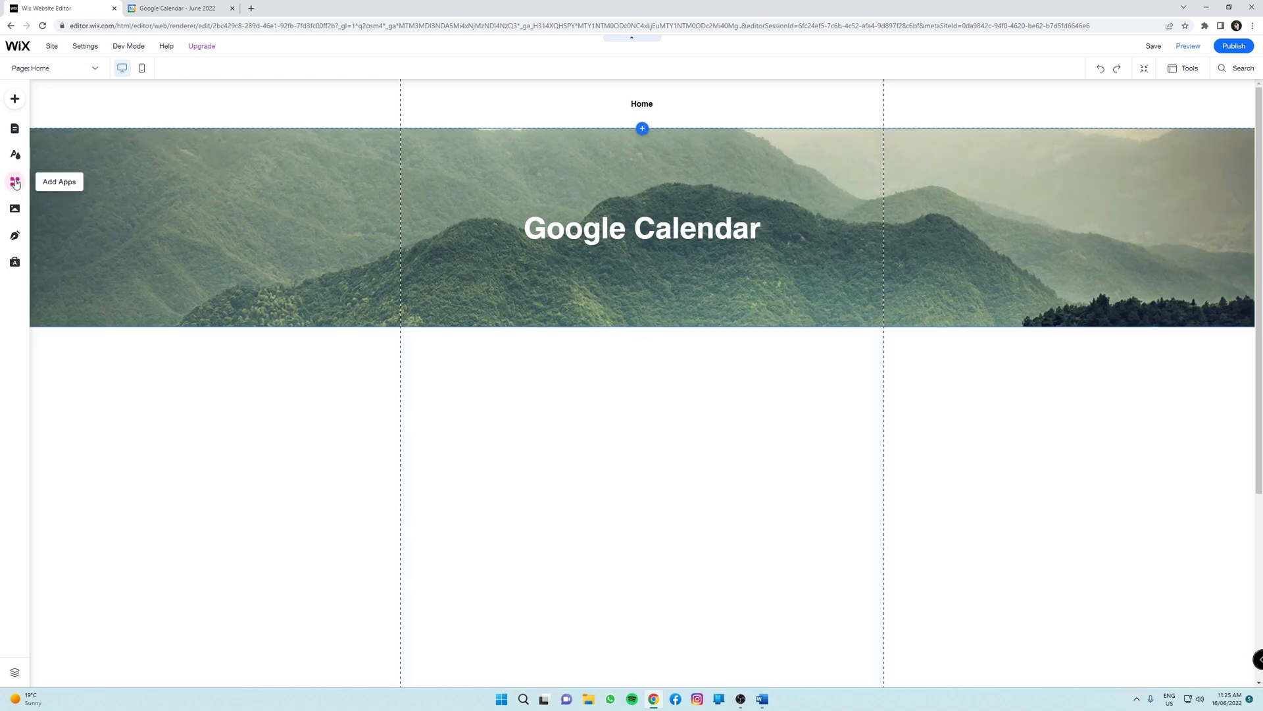
- Open the Wix App Market with its Search Apps field ready
click(14, 181)
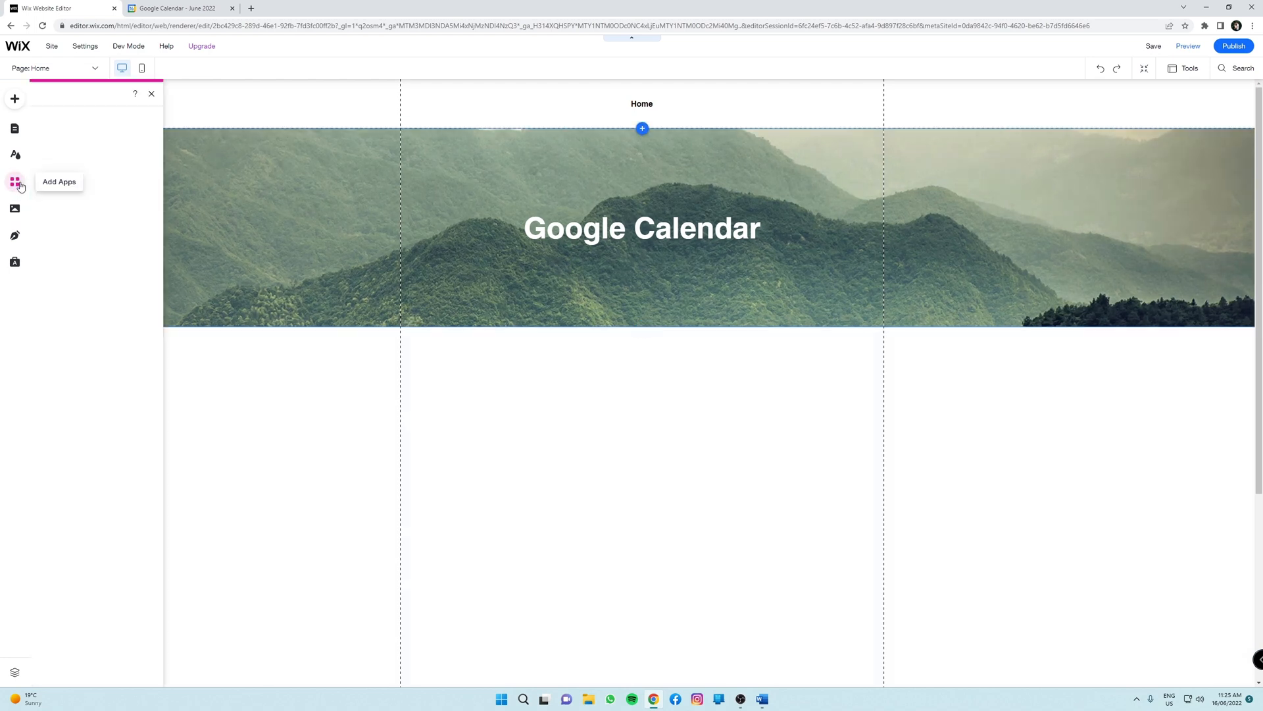
click(14, 181)
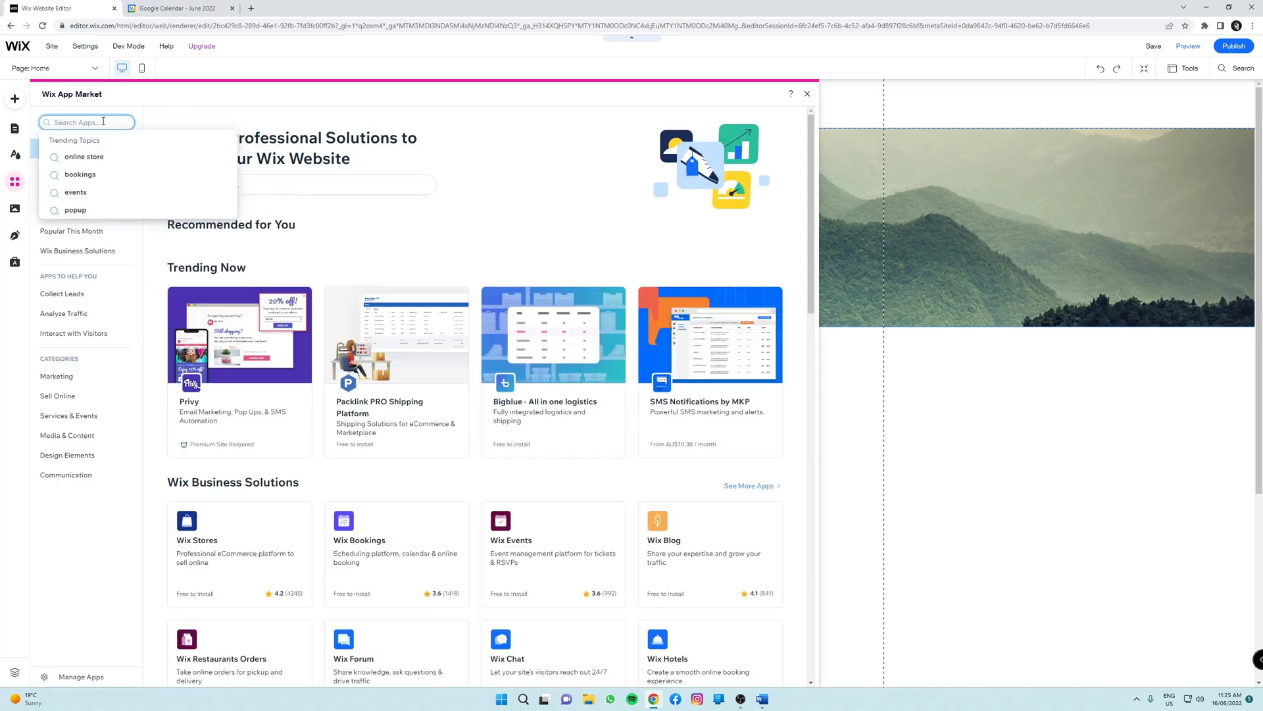
- Search 'Google Calendar' in the App Market and add the Google Event Calendar app to the site
text(Good)
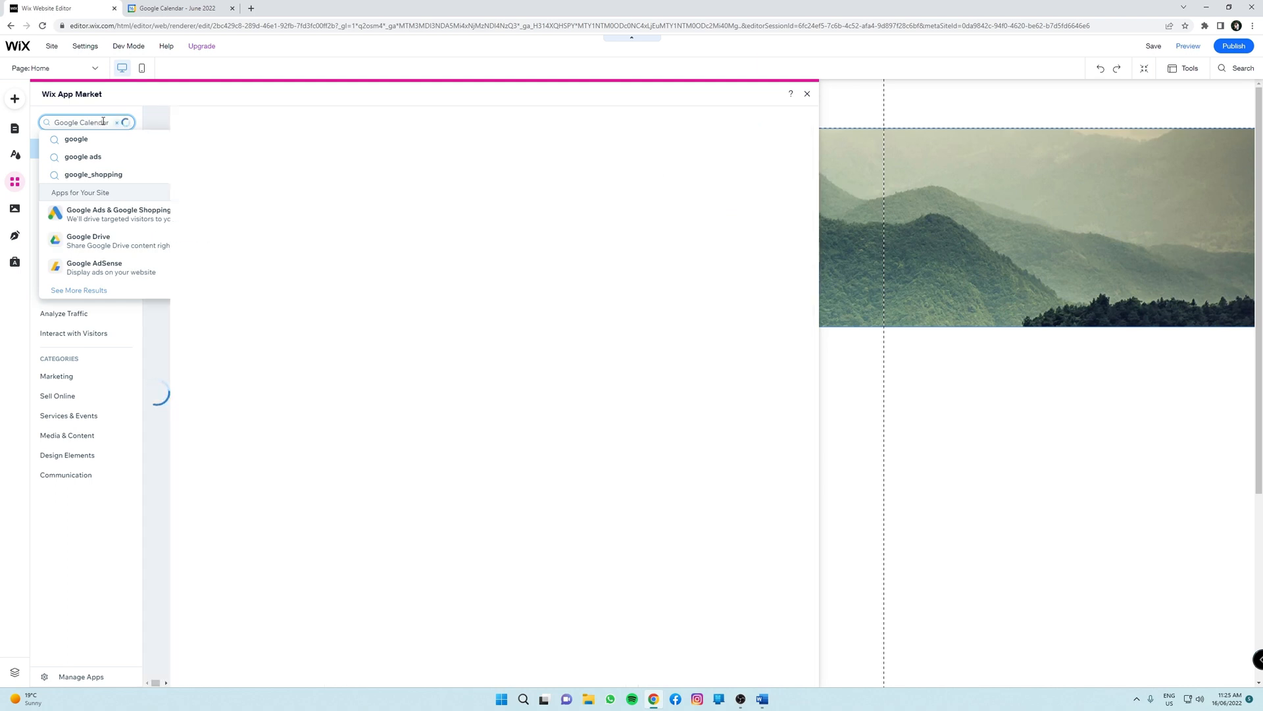
key(Return)
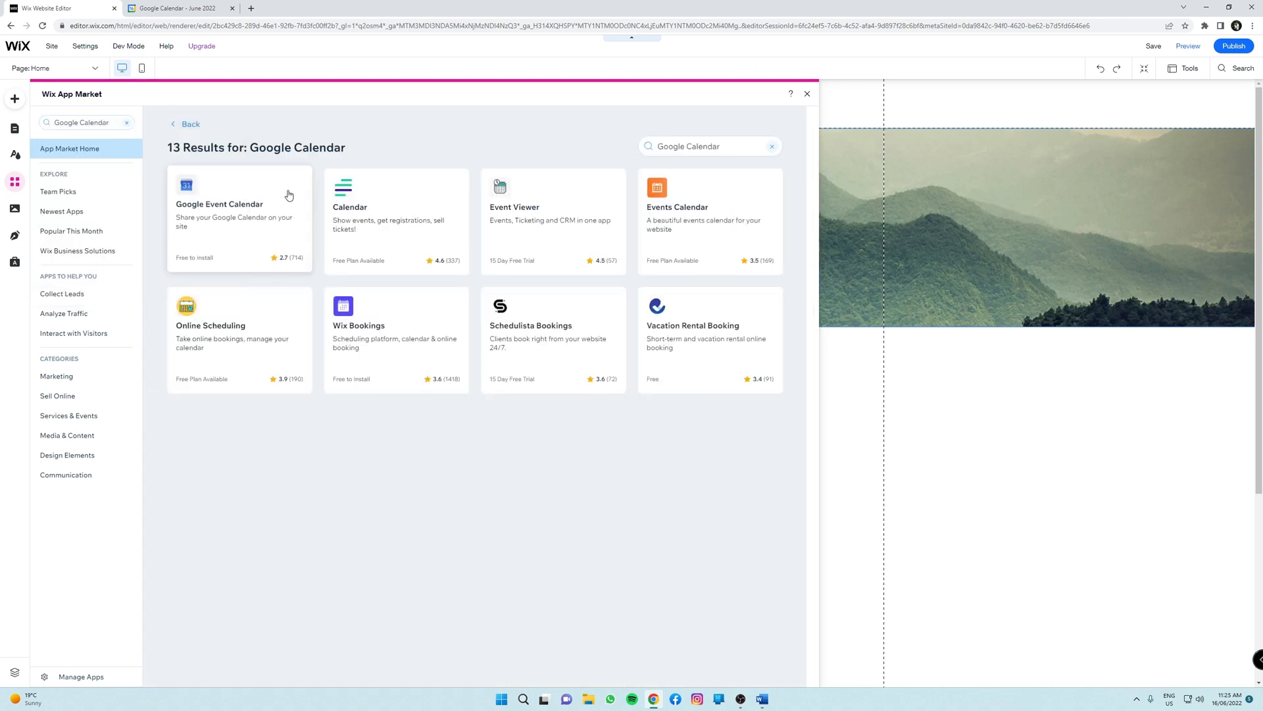
click(239, 218)
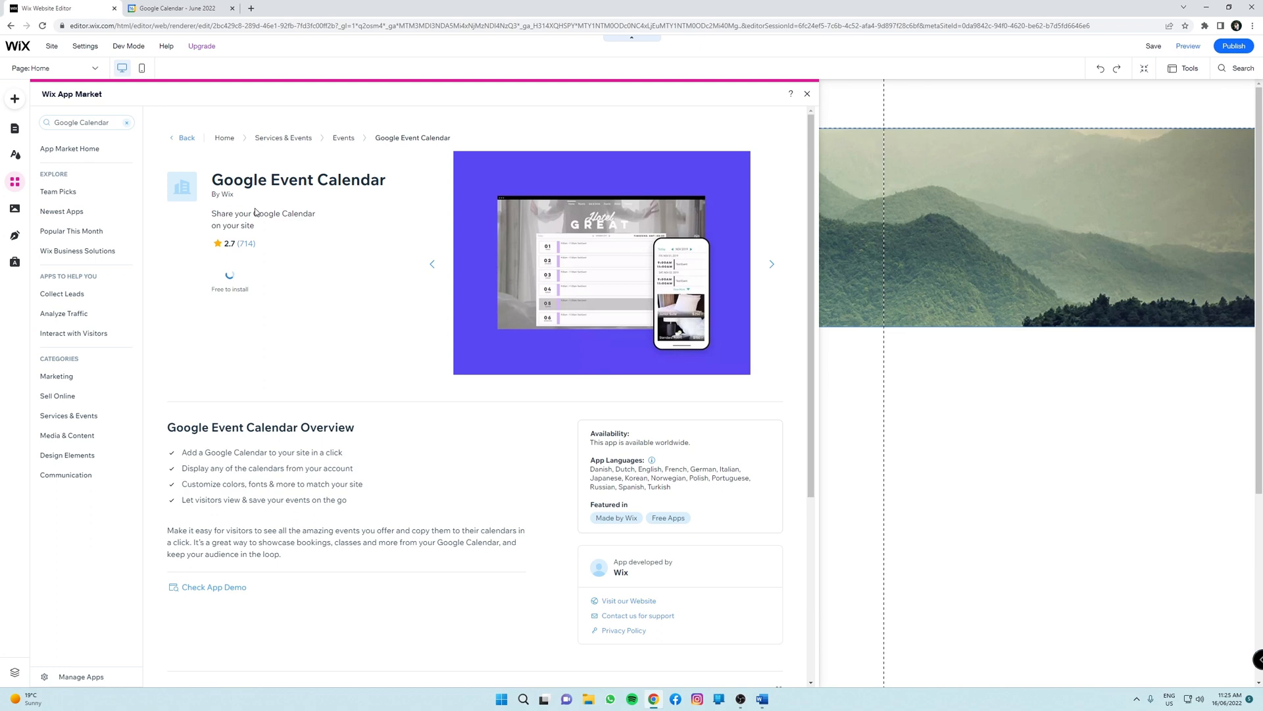
click(246, 279)
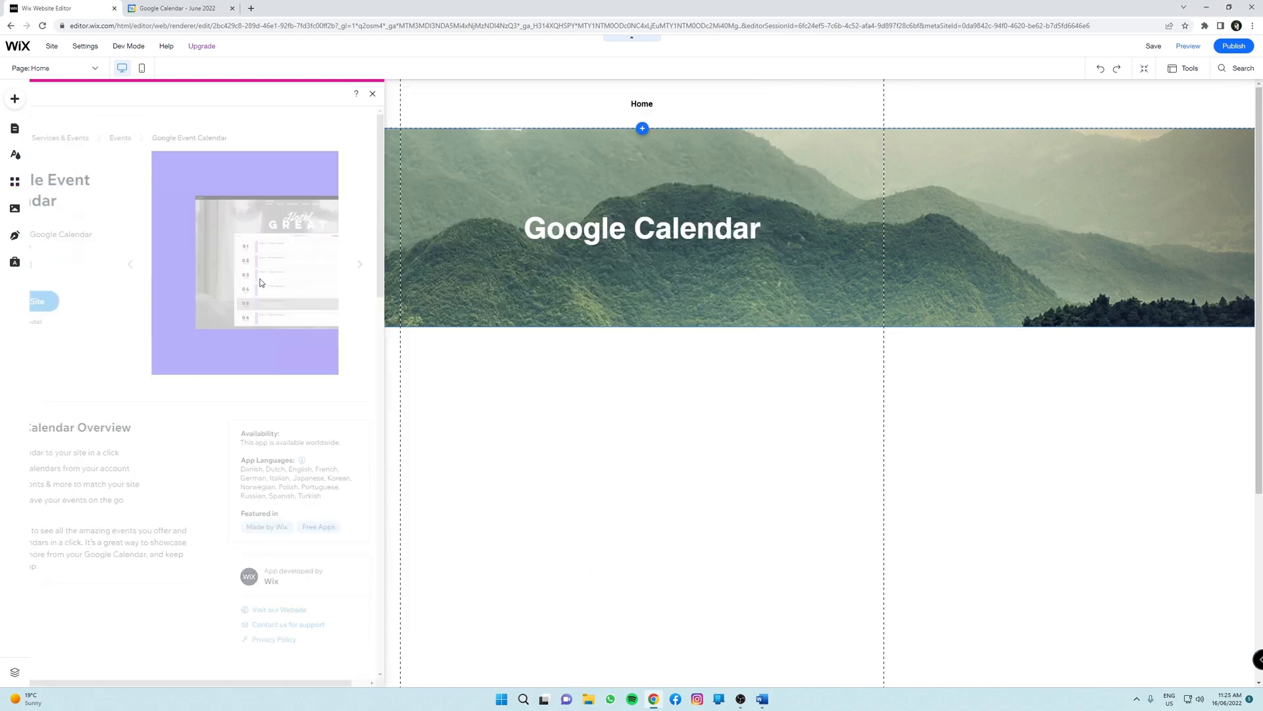
click(373, 93)
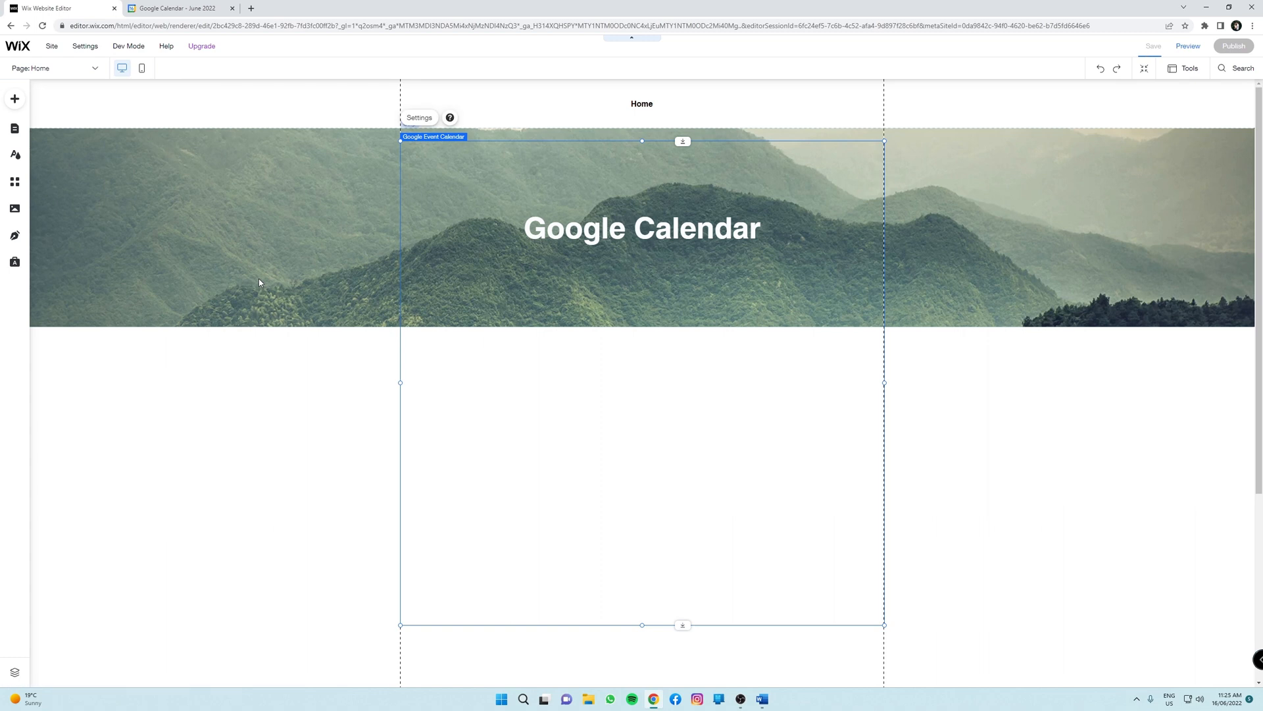
- Select the new calendar widget so its June 2022 sample month view renders
click(1153, 46)
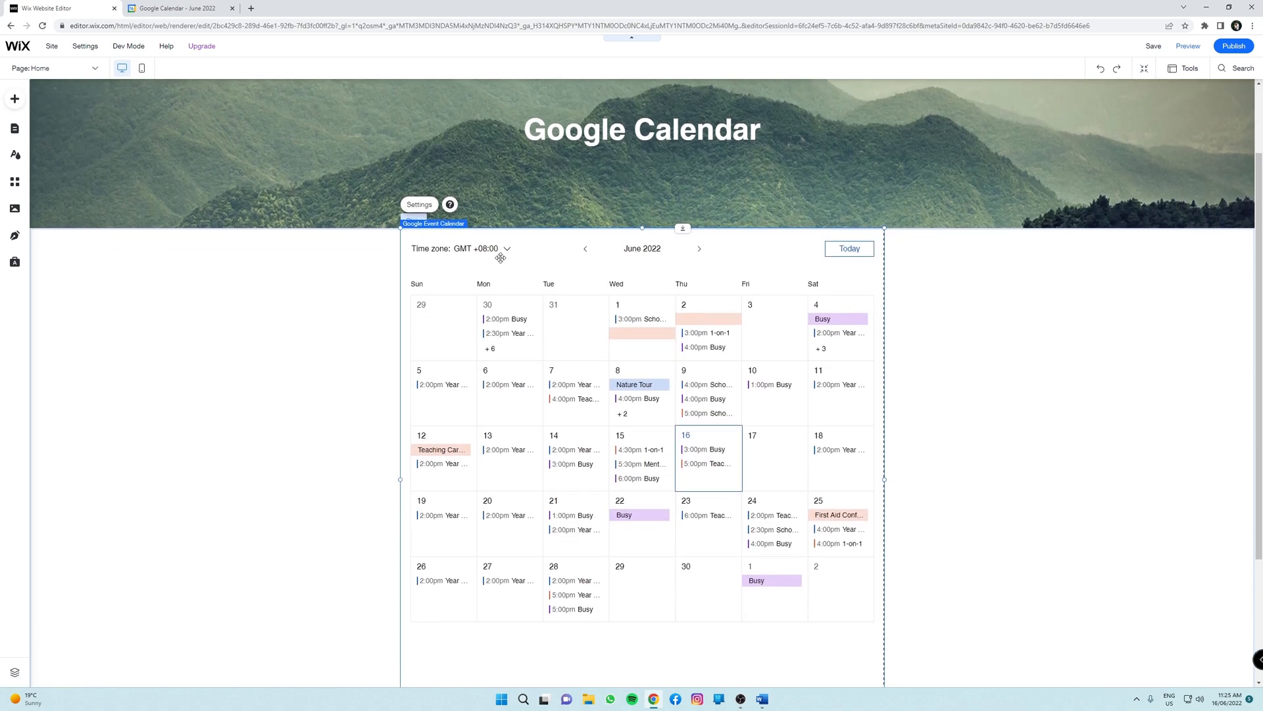
mouse_move(608, 422)
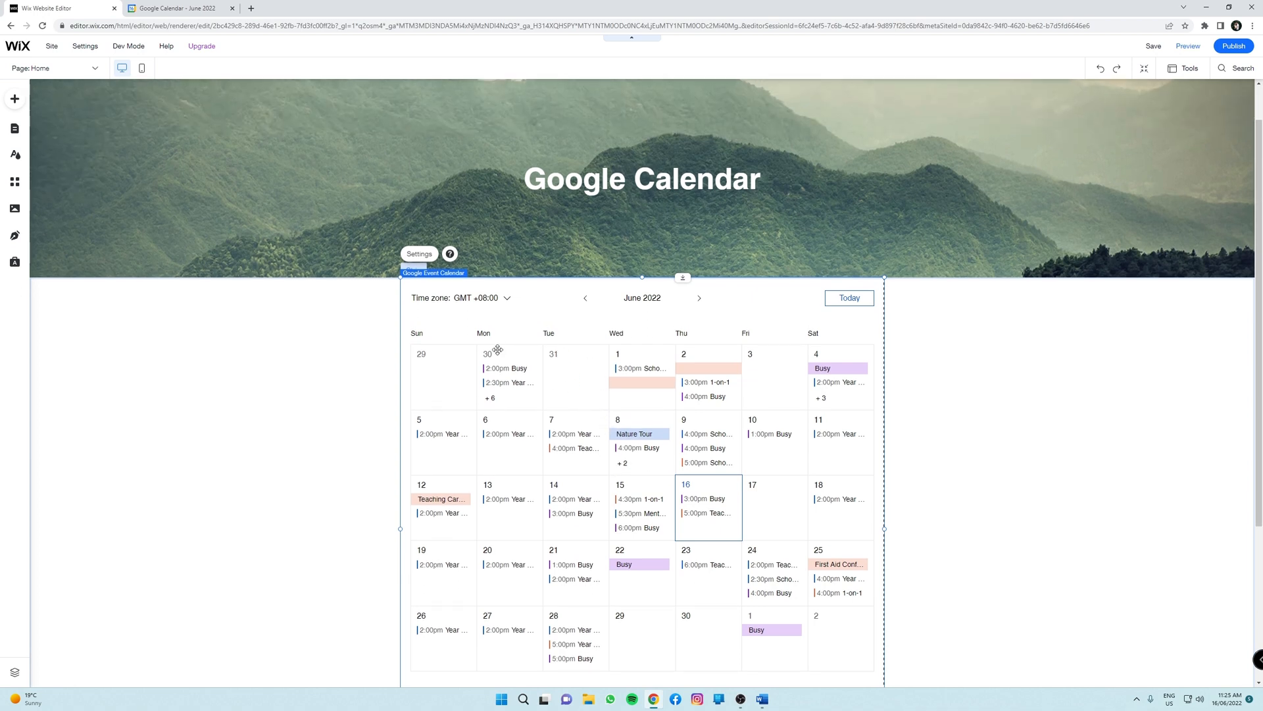
- Connect the widget to the listed Google account through Settings > Connect Account
click(418, 253)
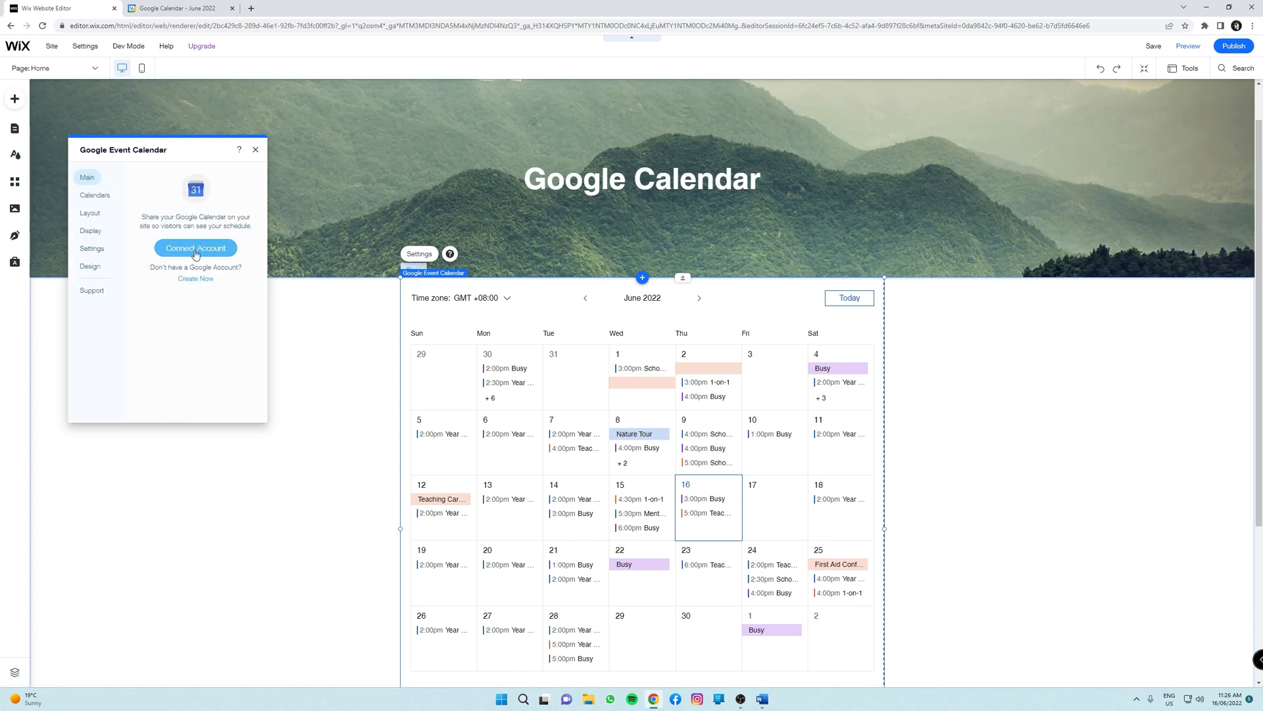
click(195, 247)
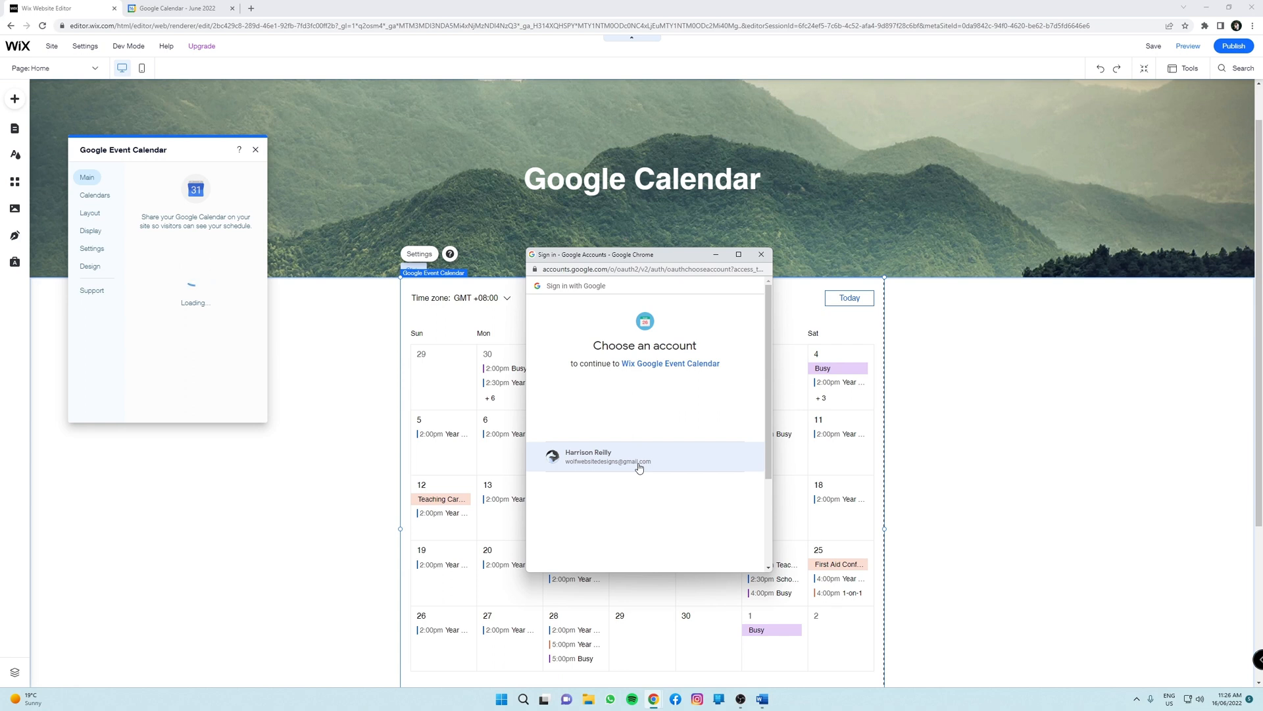
mouse_move(598, 450)
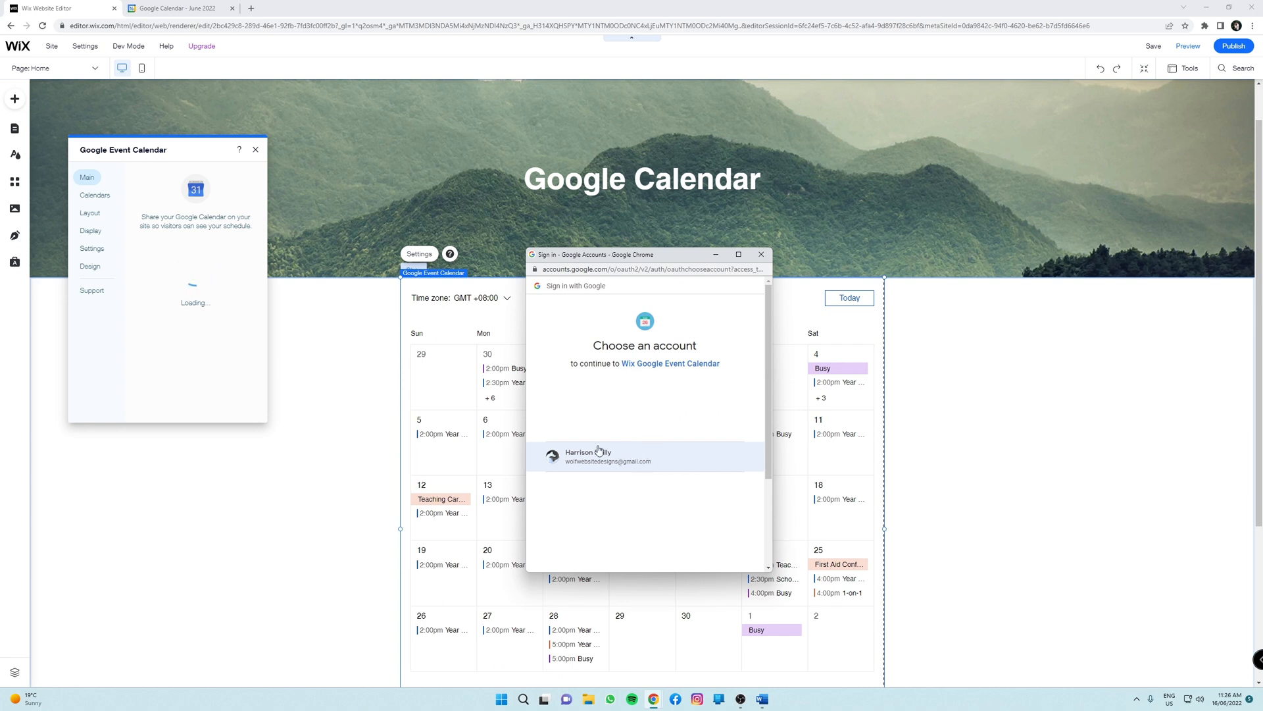
mouse_move(644, 453)
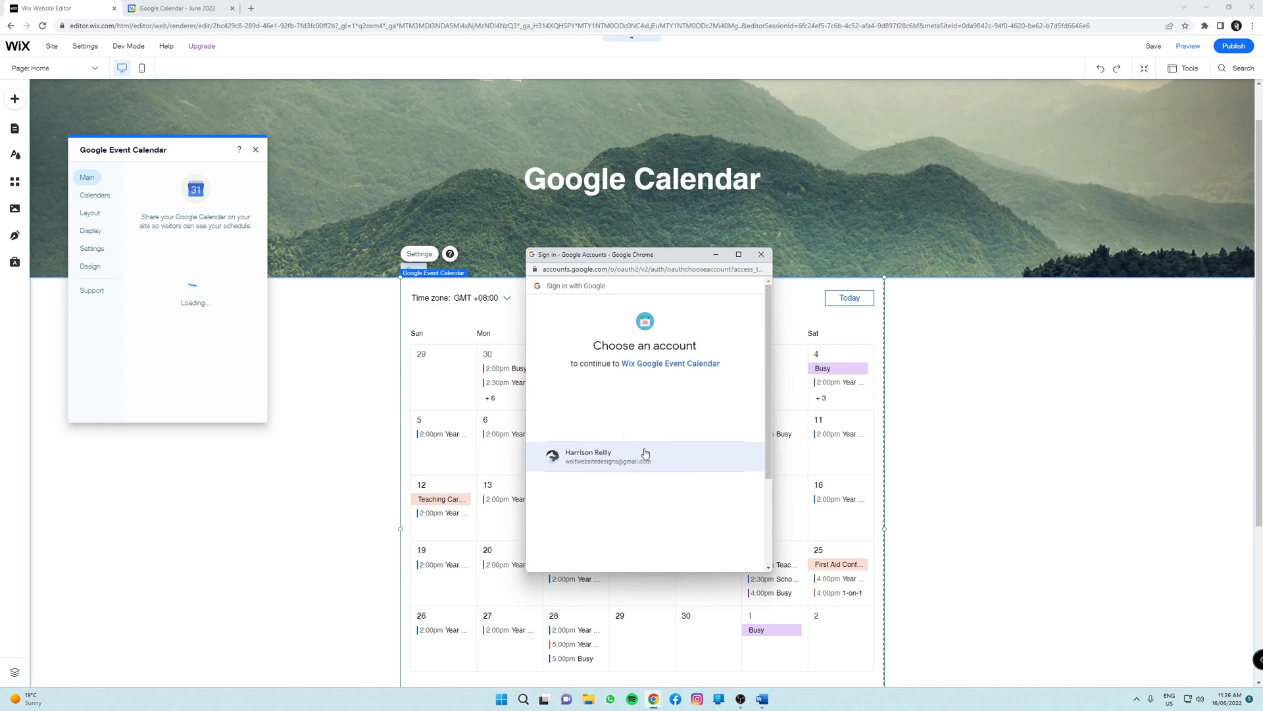
mouse_move(633, 460)
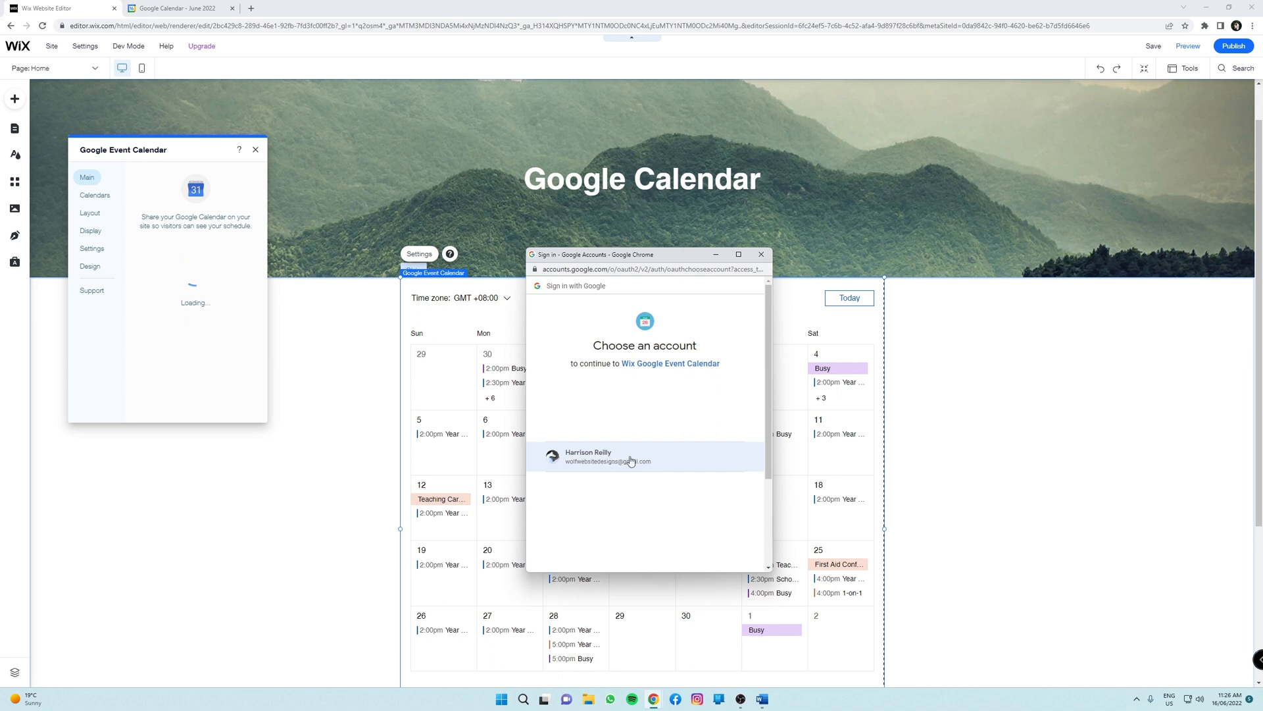
click(643, 457)
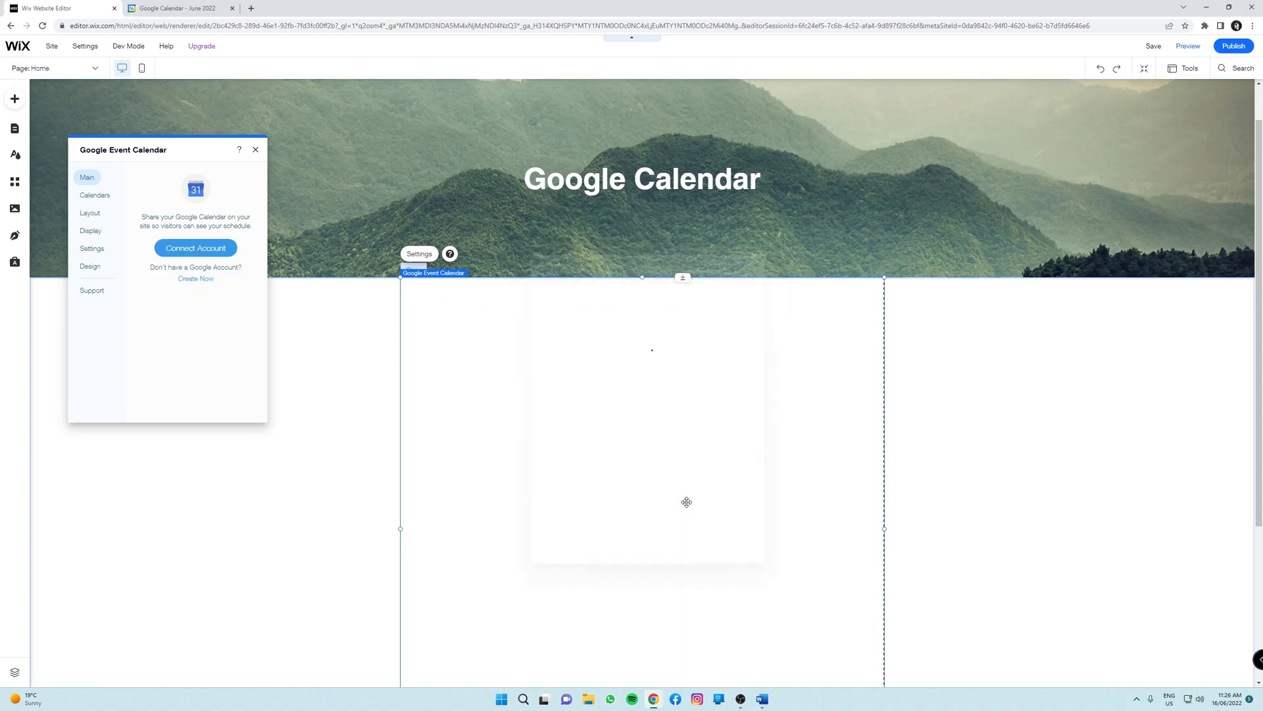
click(195, 247)
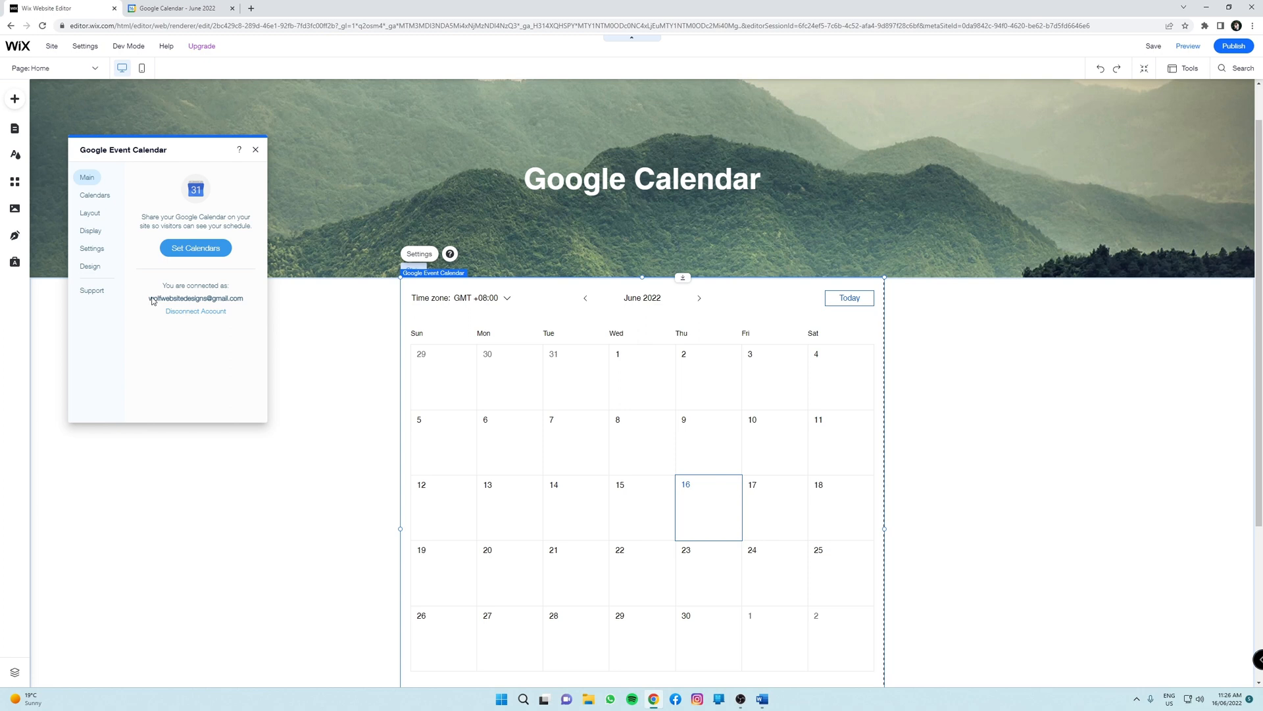
mouse_move(240, 305)
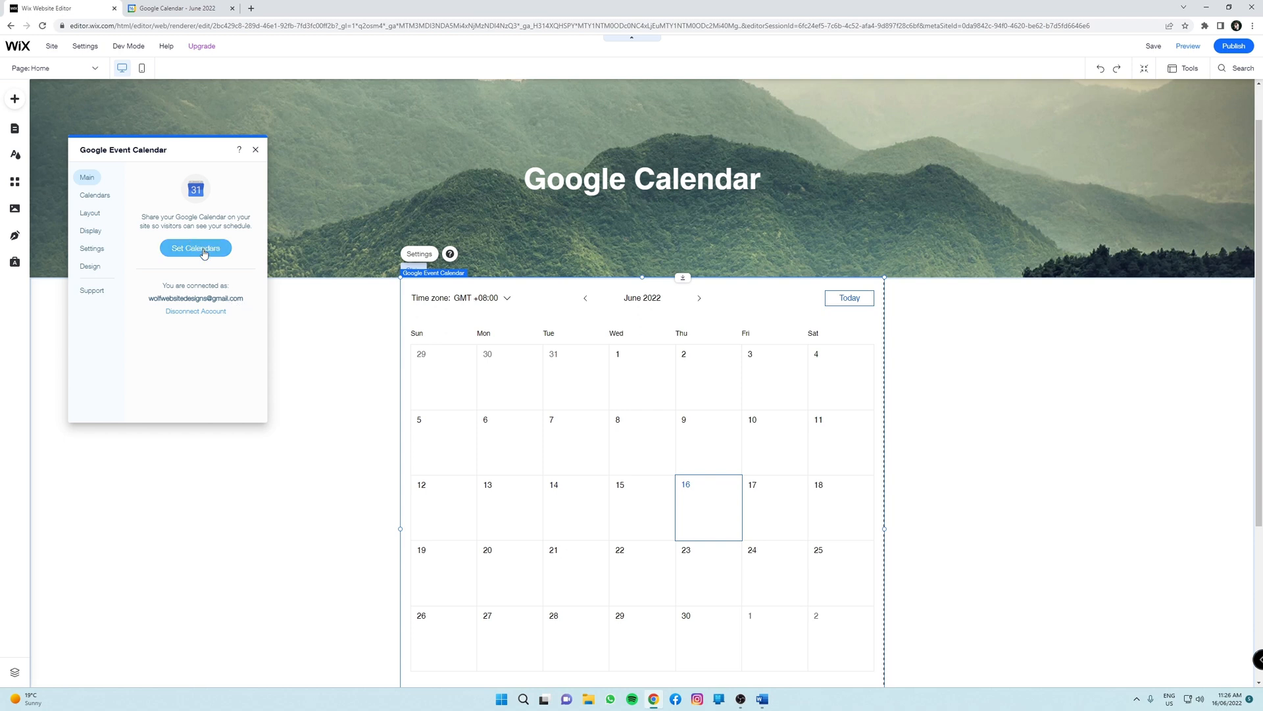
- Open Set Calendars to see Test Calendar listed as not visible, then return to Google Calendar
click(195, 248)
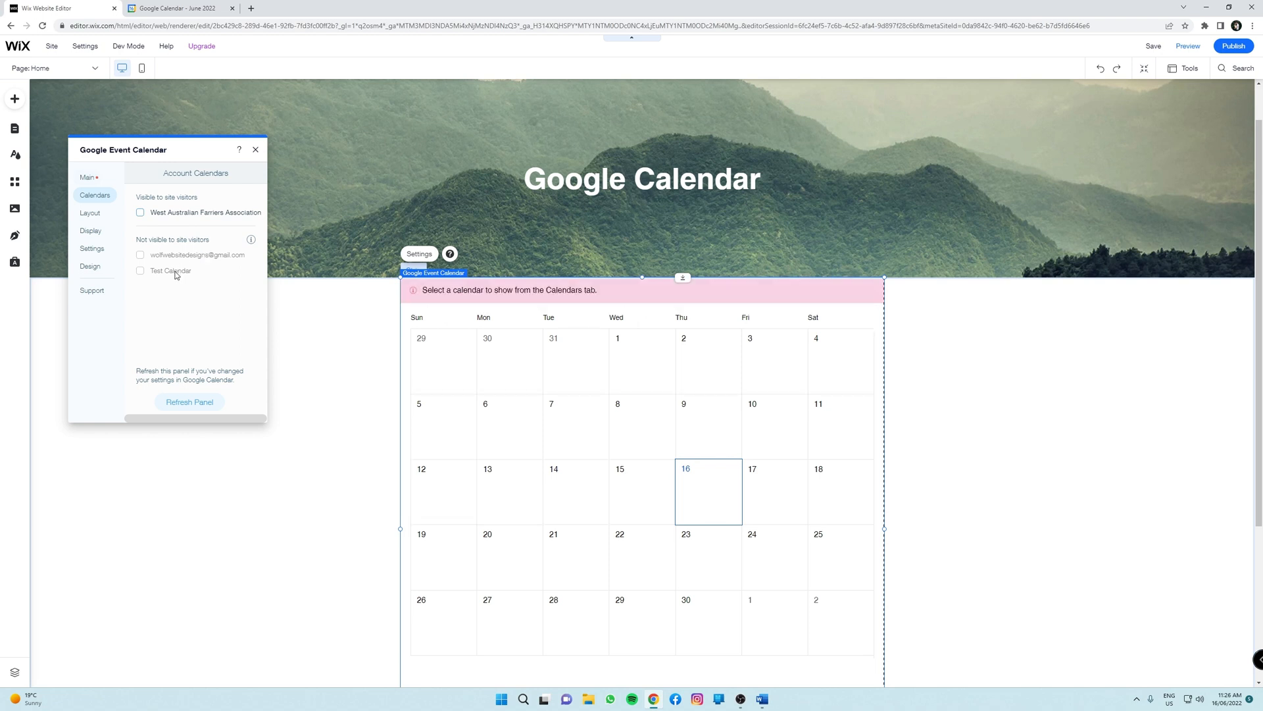
mouse_move(181, 268)
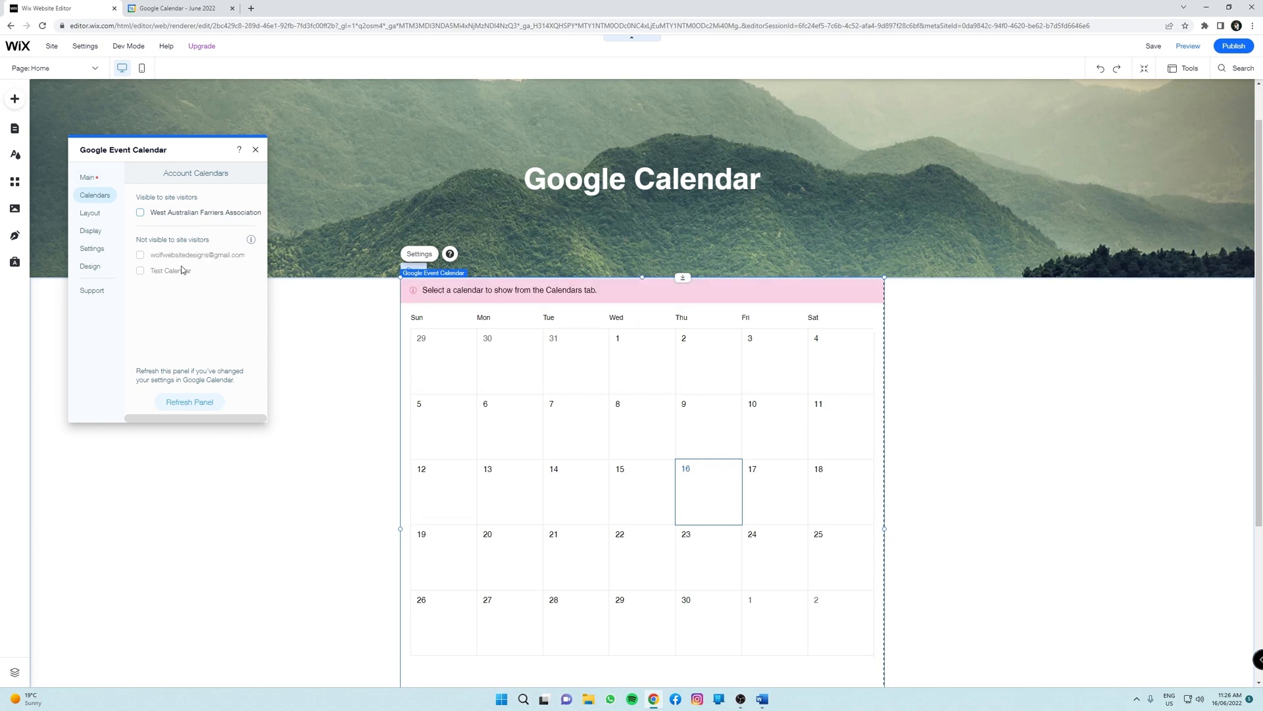
mouse_move(167, 277)
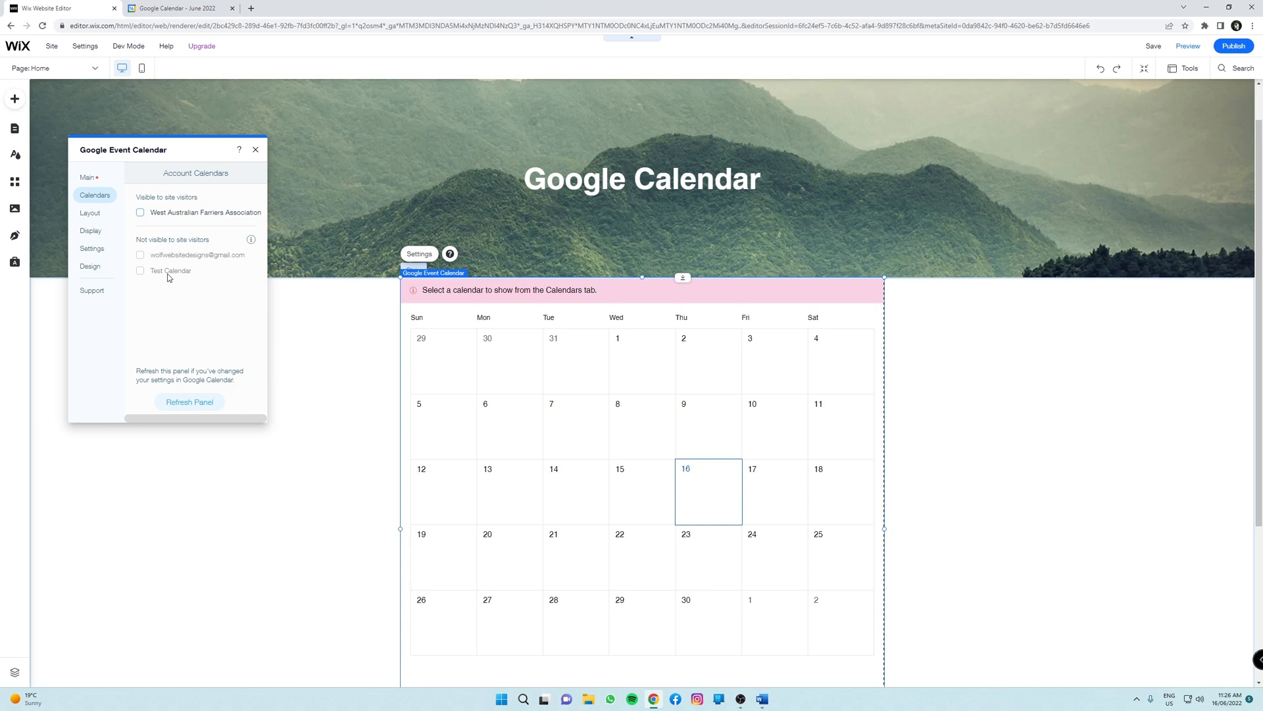
mouse_move(178, 278)
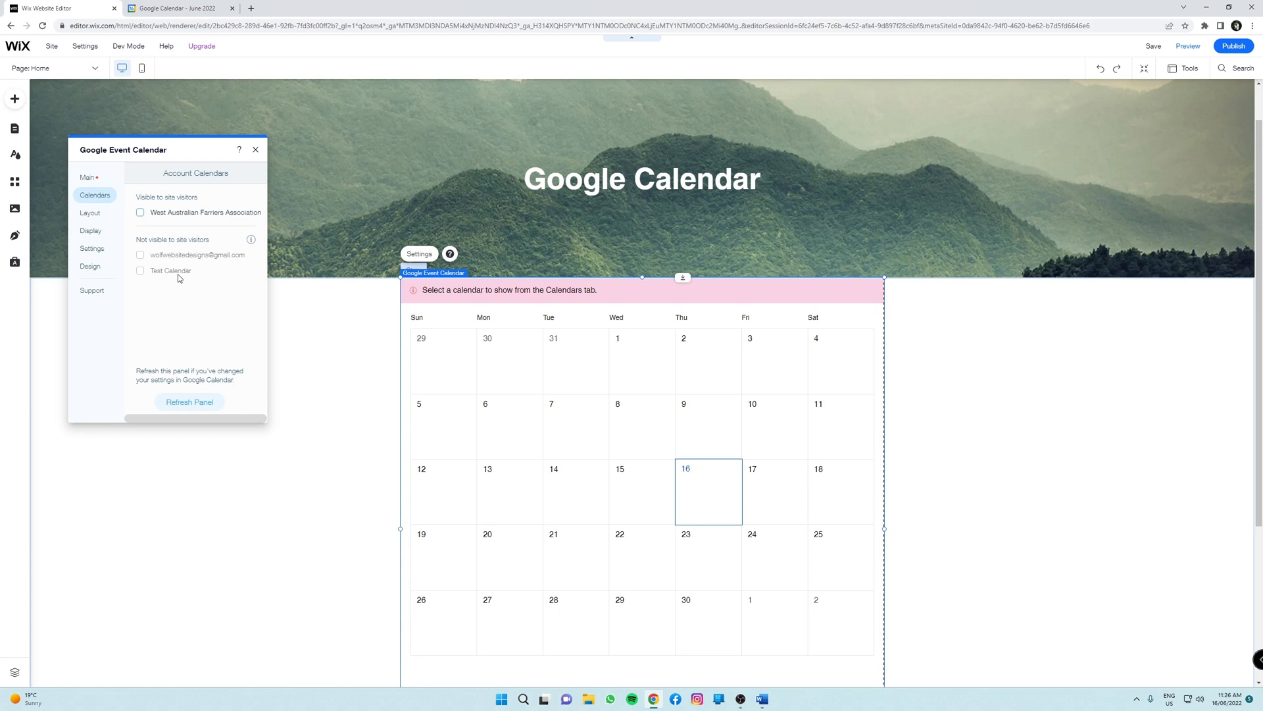
mouse_move(173, 247)
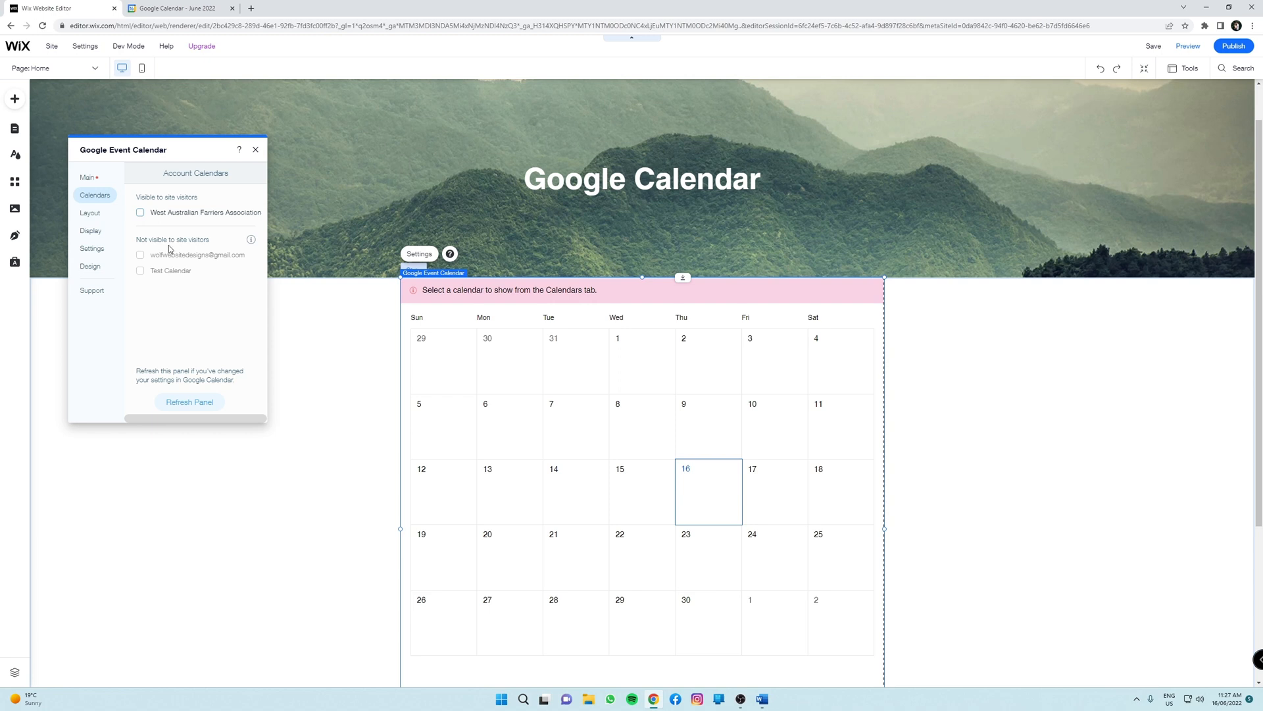
click(181, 8)
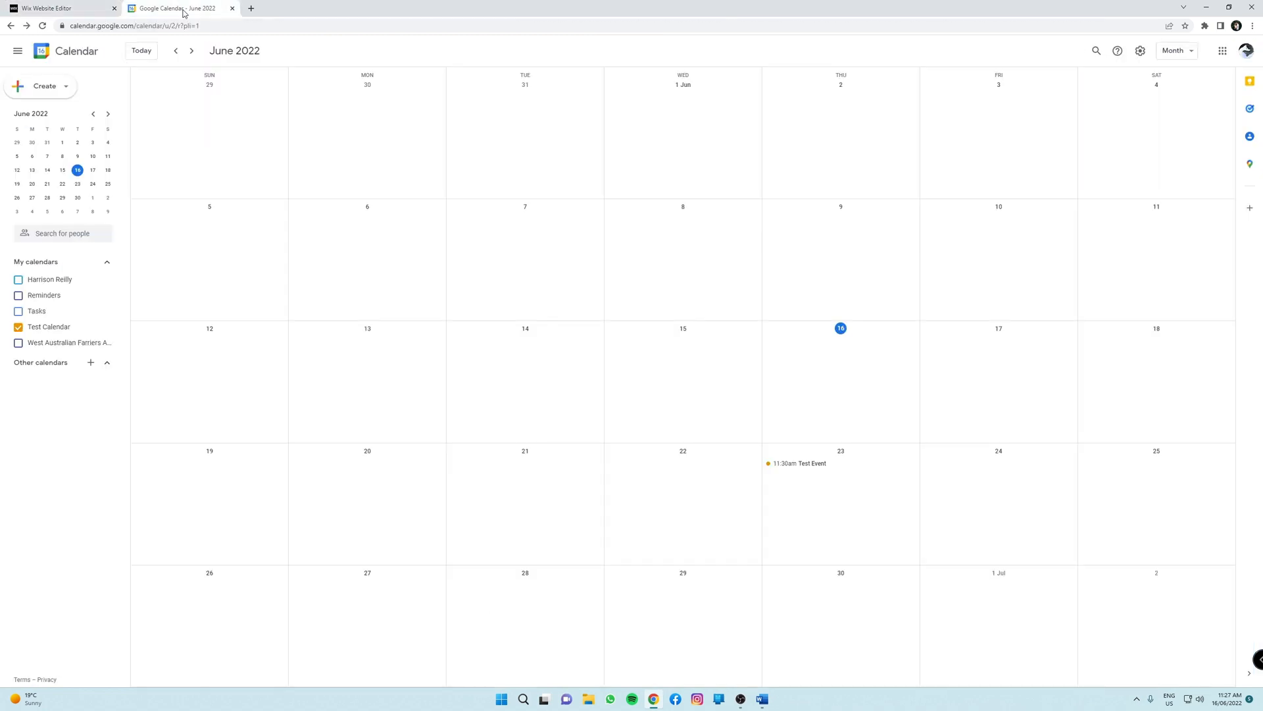
mouse_move(106, 326)
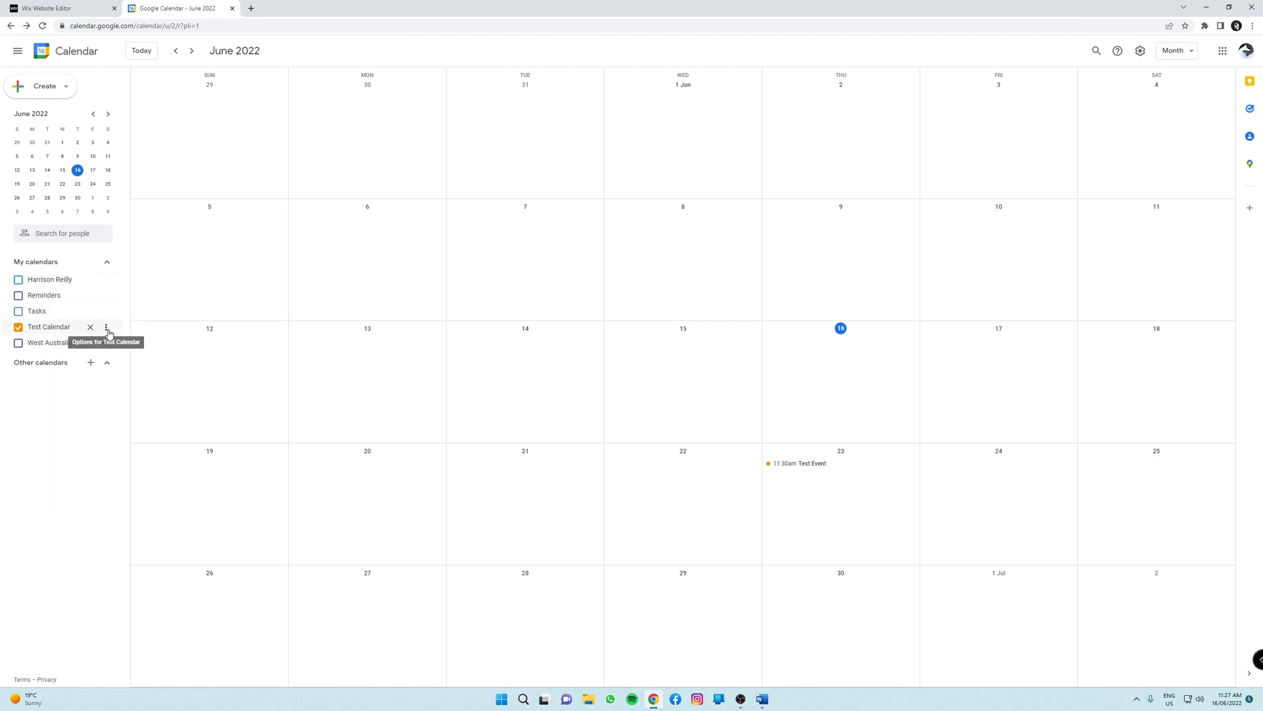
- In Test Calendar's Settings and sharing, tick 'Make available to public' and confirm the warning
click(105, 328)
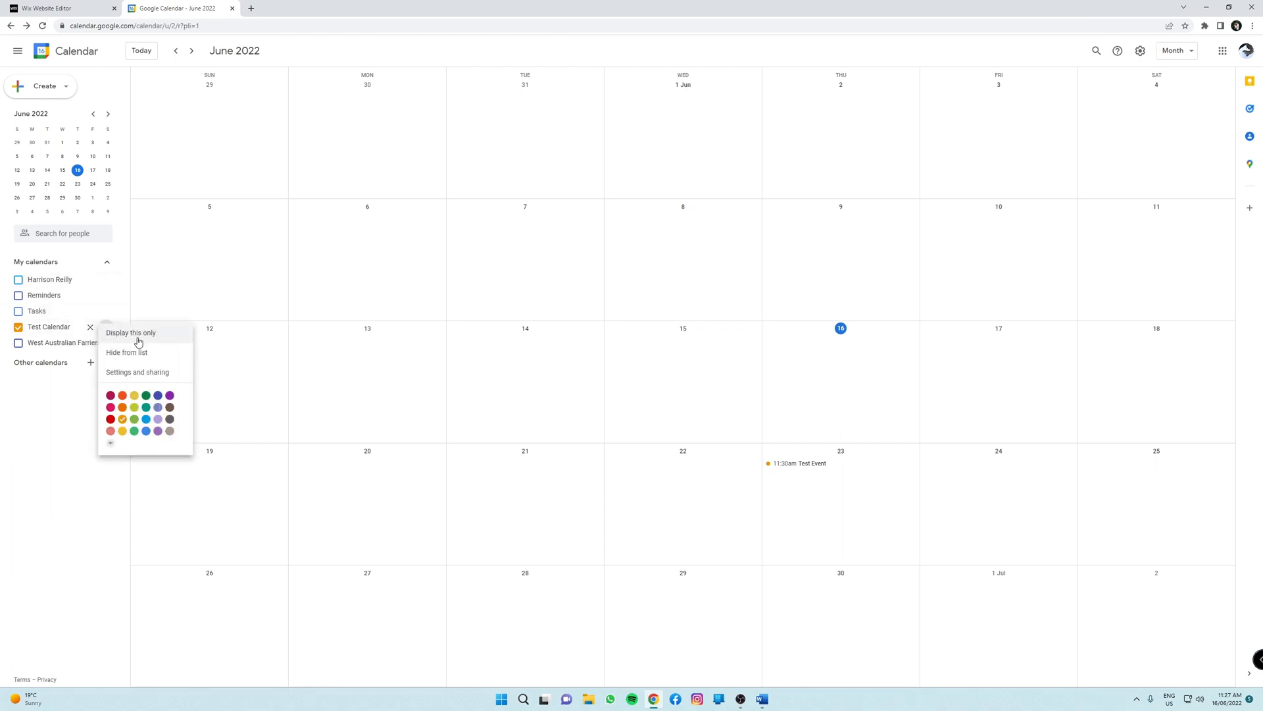
mouse_move(137, 371)
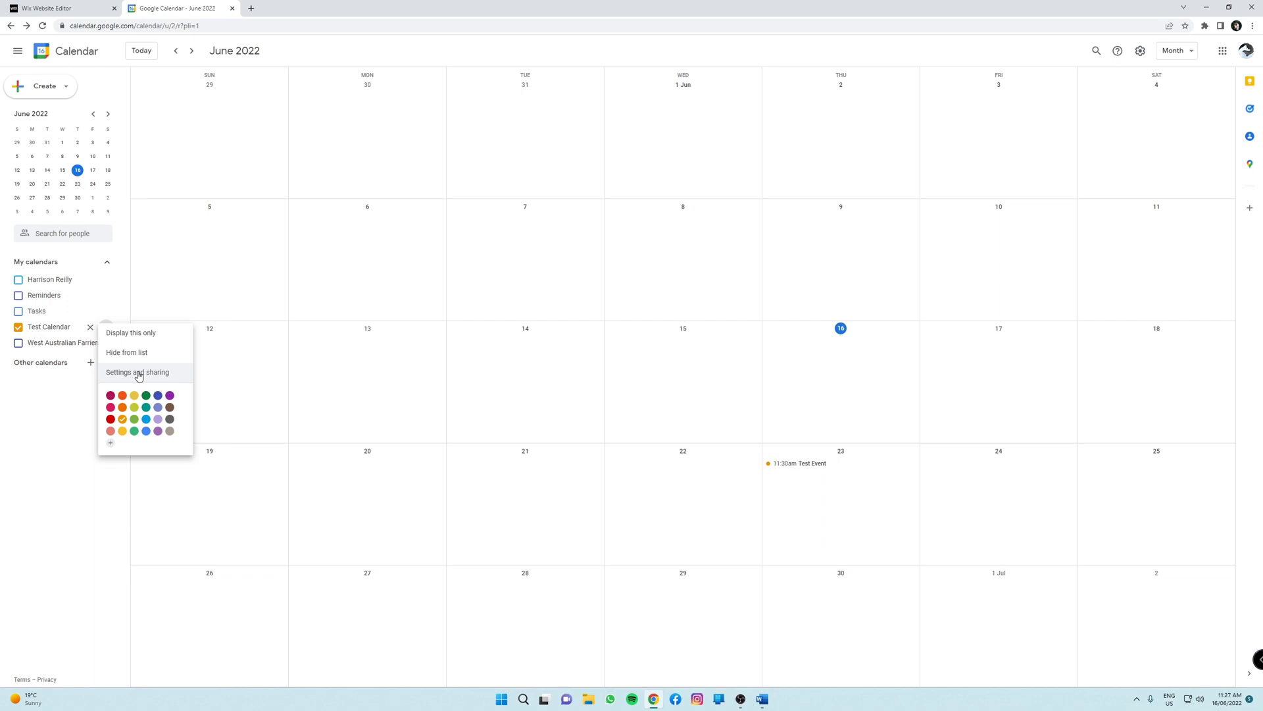
click(137, 372)
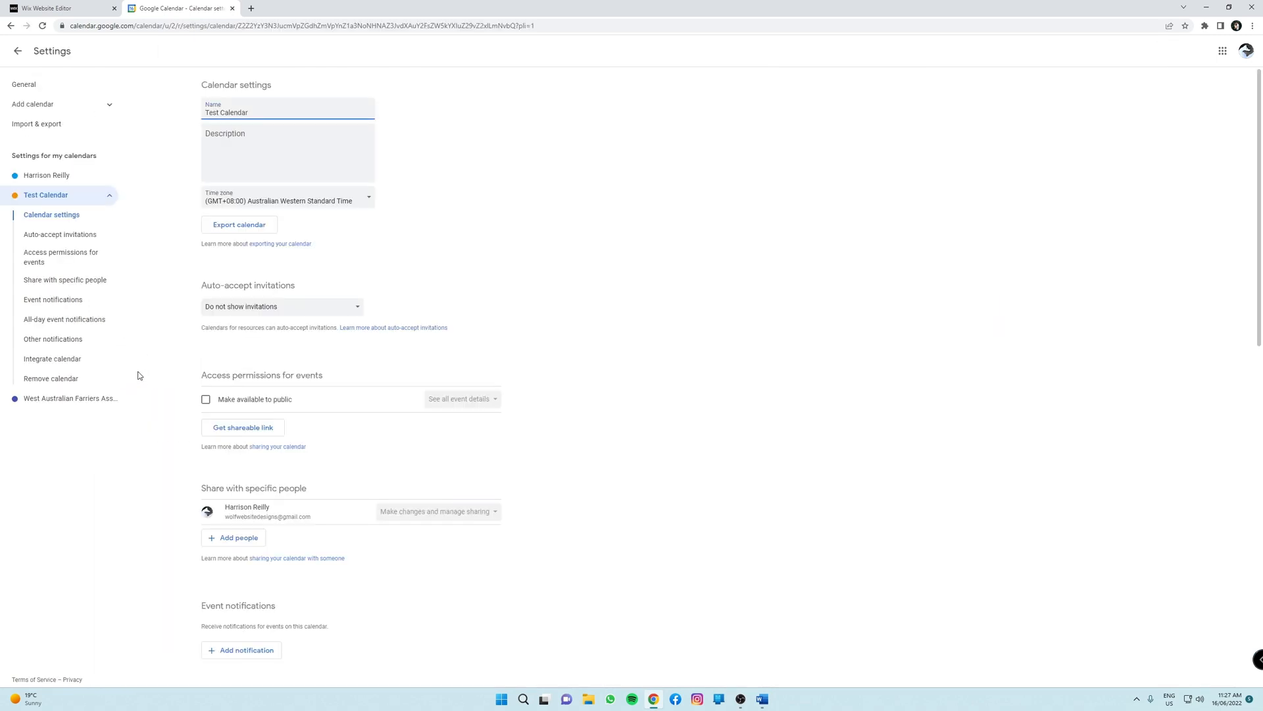
mouse_move(318, 371)
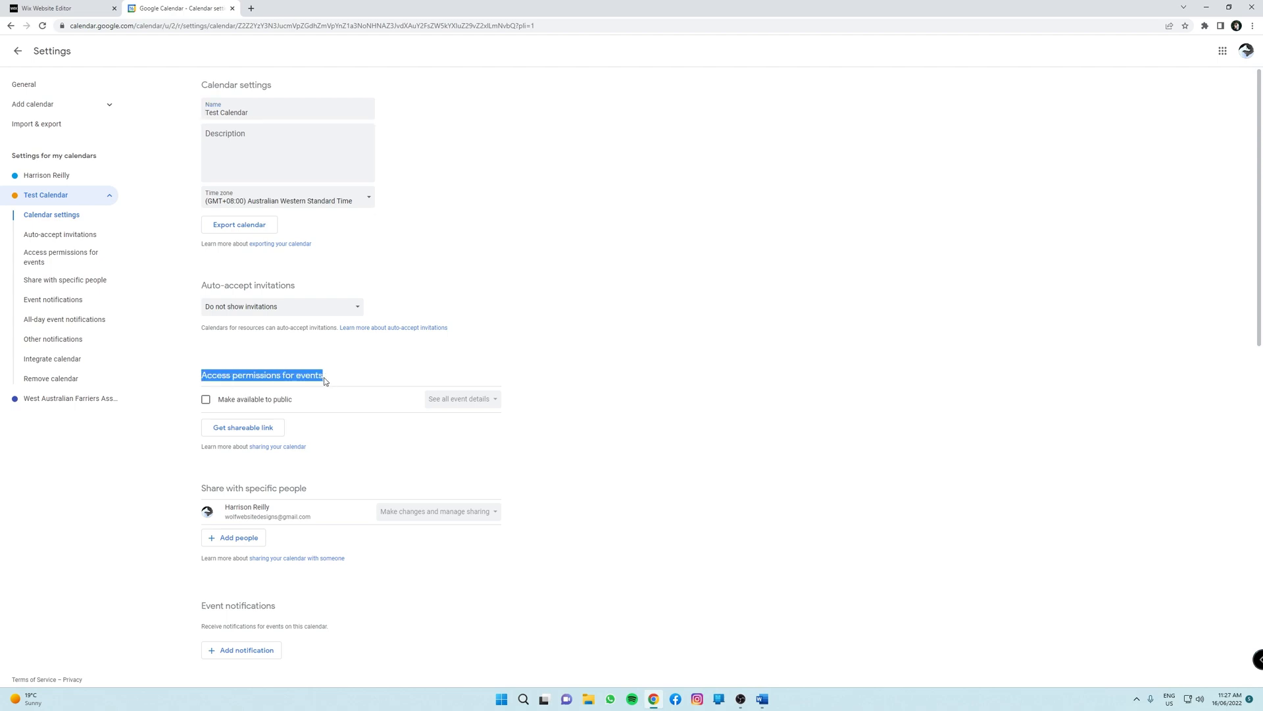
mouse_move(238, 400)
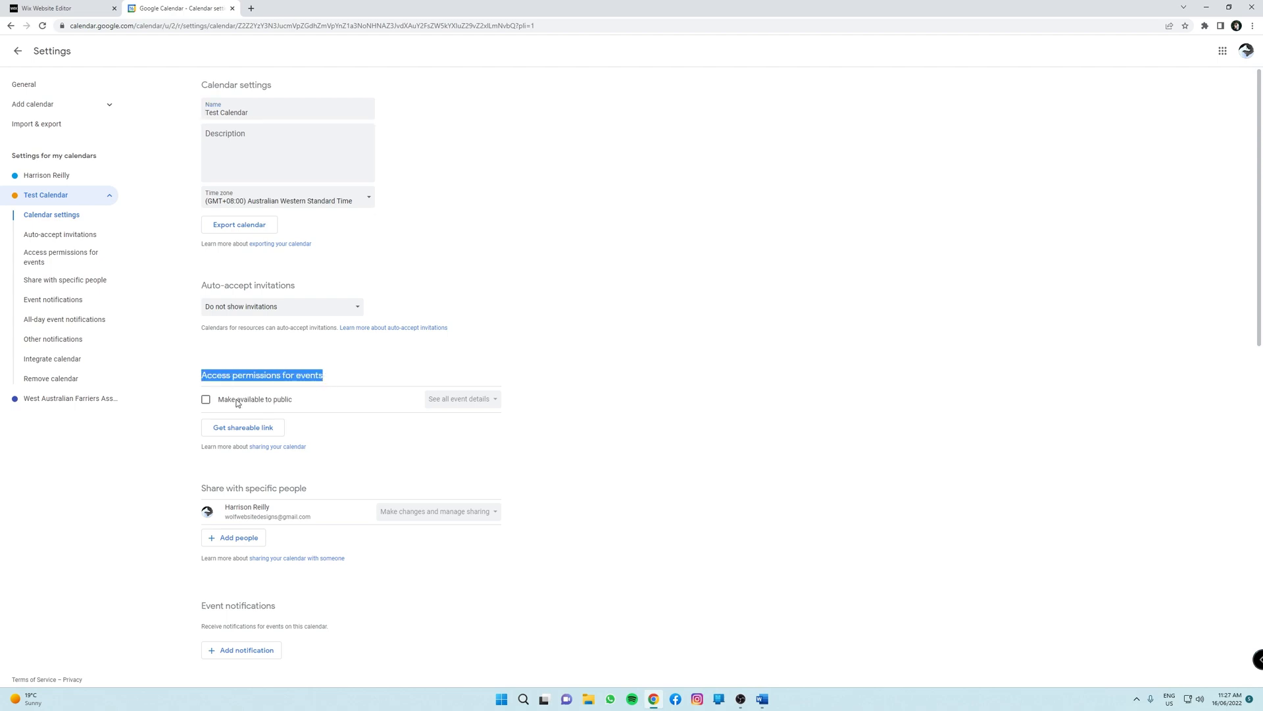
click(206, 399)
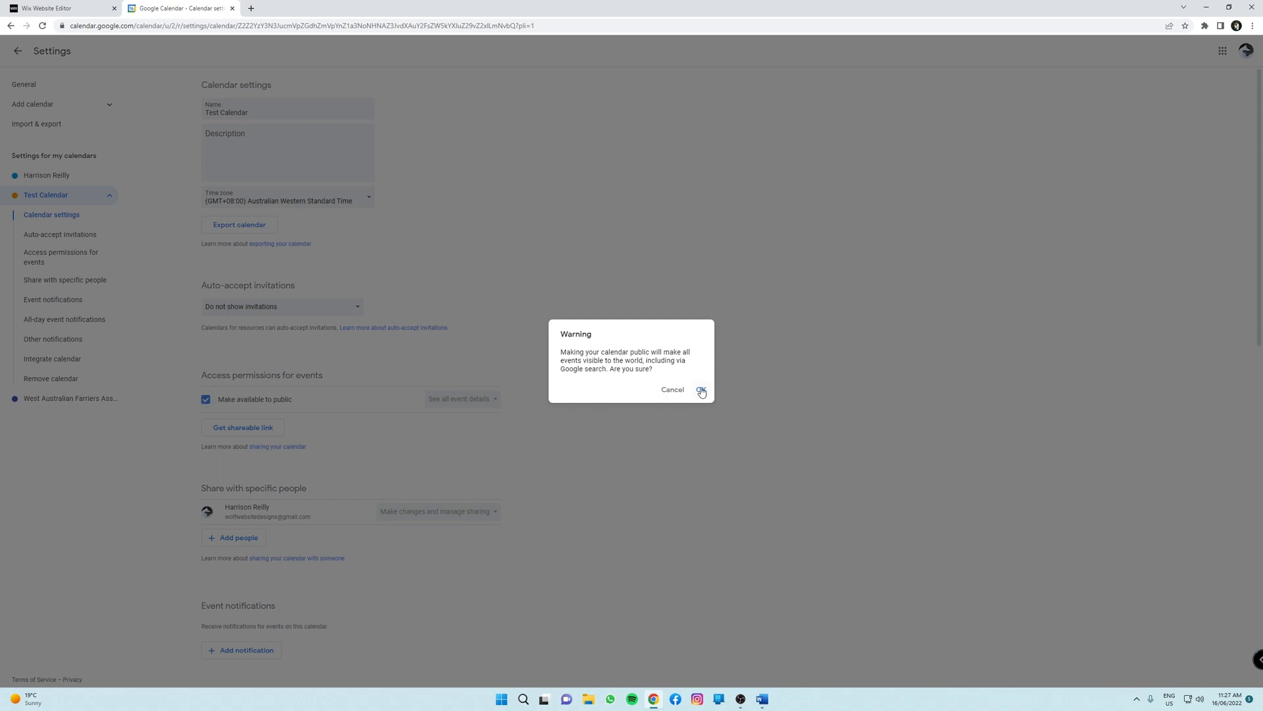
click(700, 390)
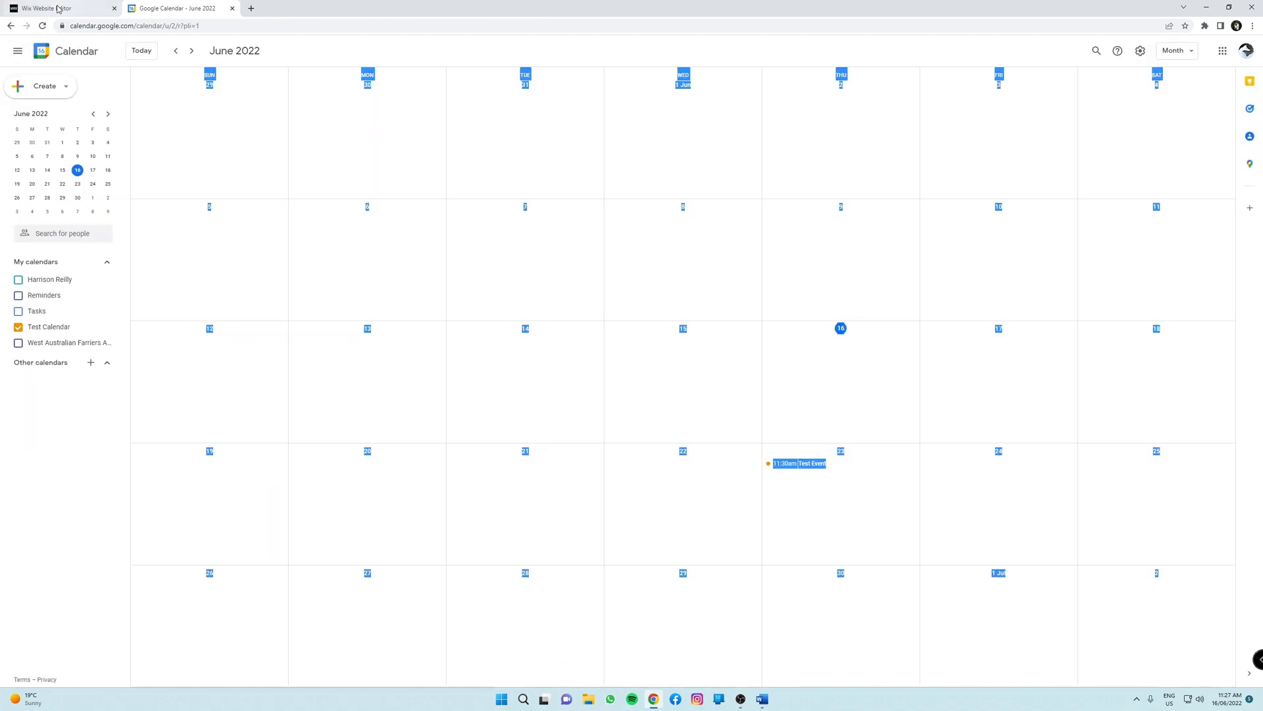
- Back in Wix, refresh the calendars panel and tick Test Calendar as visible to site visitors
click(53, 8)
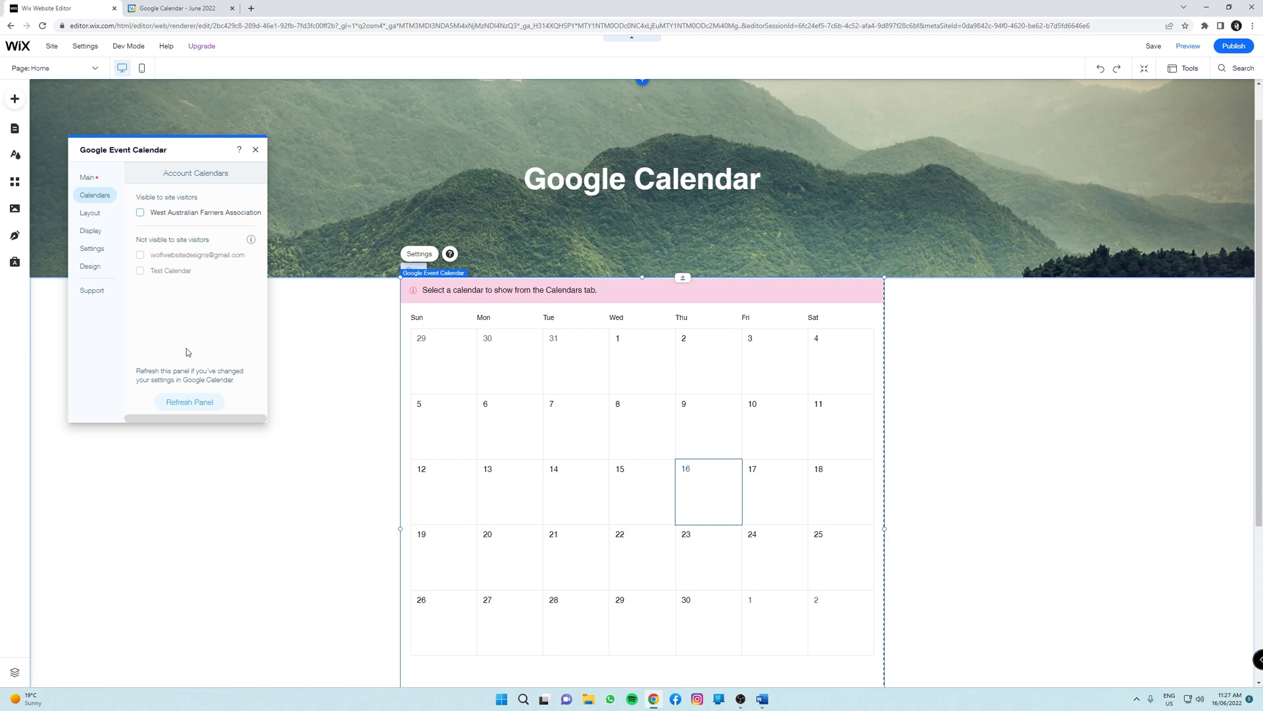
click(189, 403)
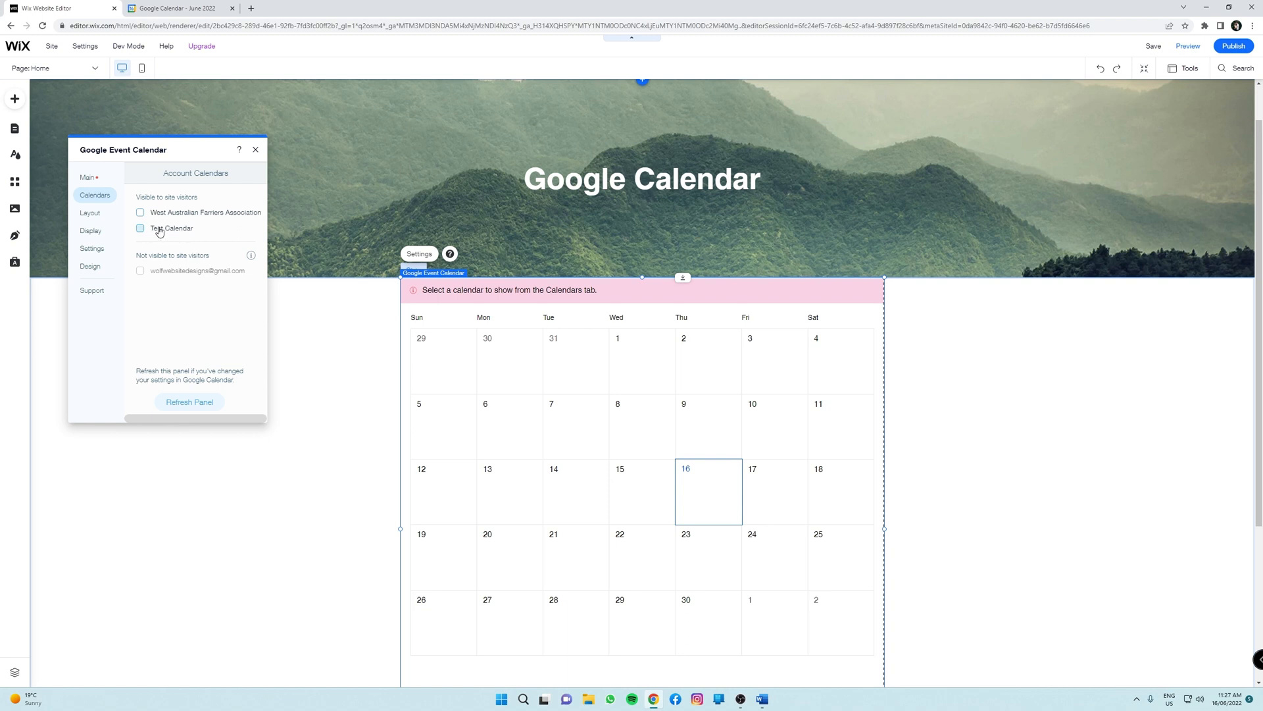
click(141, 227)
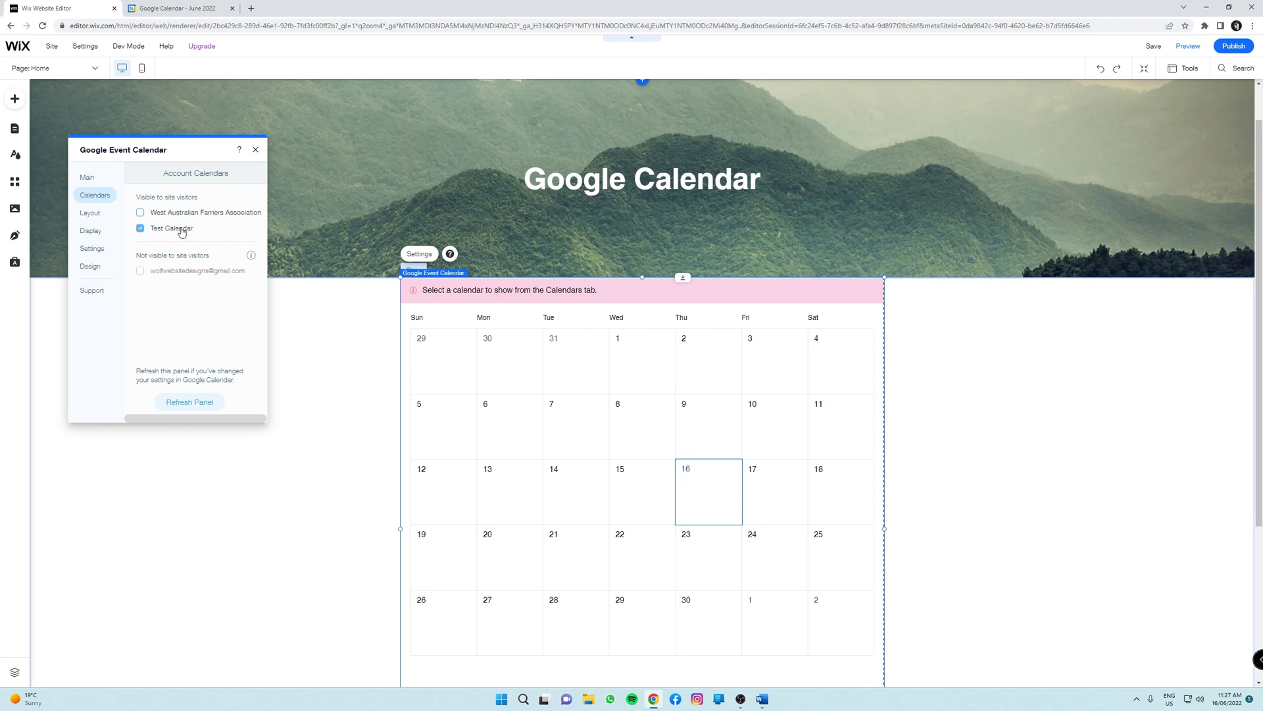
click(141, 229)
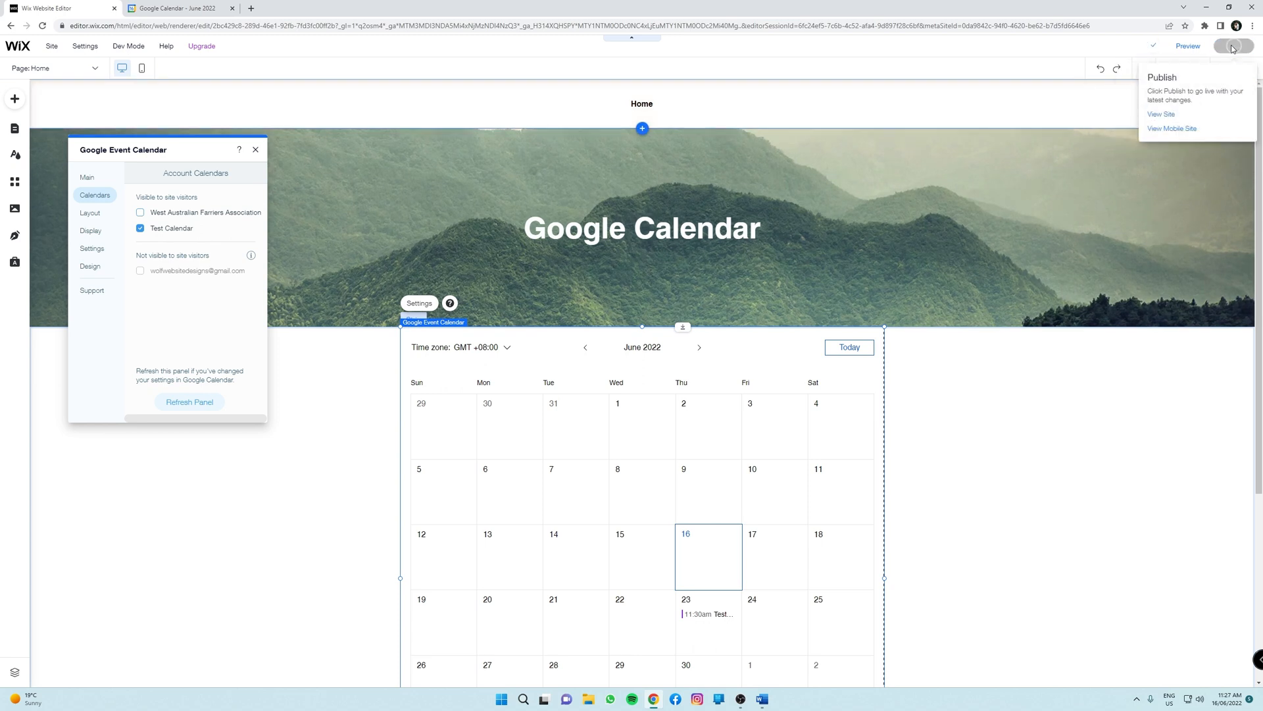
- Publish the site and view Test Event's details on 23 June in the live calendar, then head to Google Calendar
click(1160, 113)
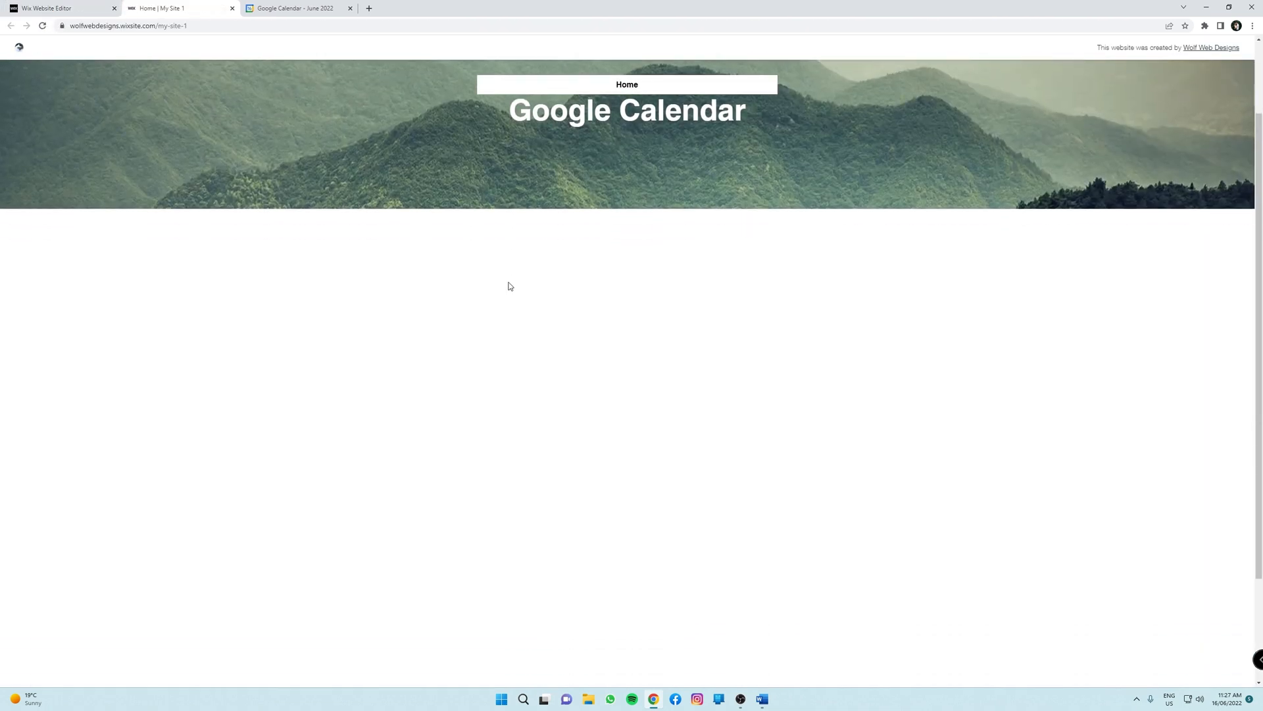
scroll(down, 3)
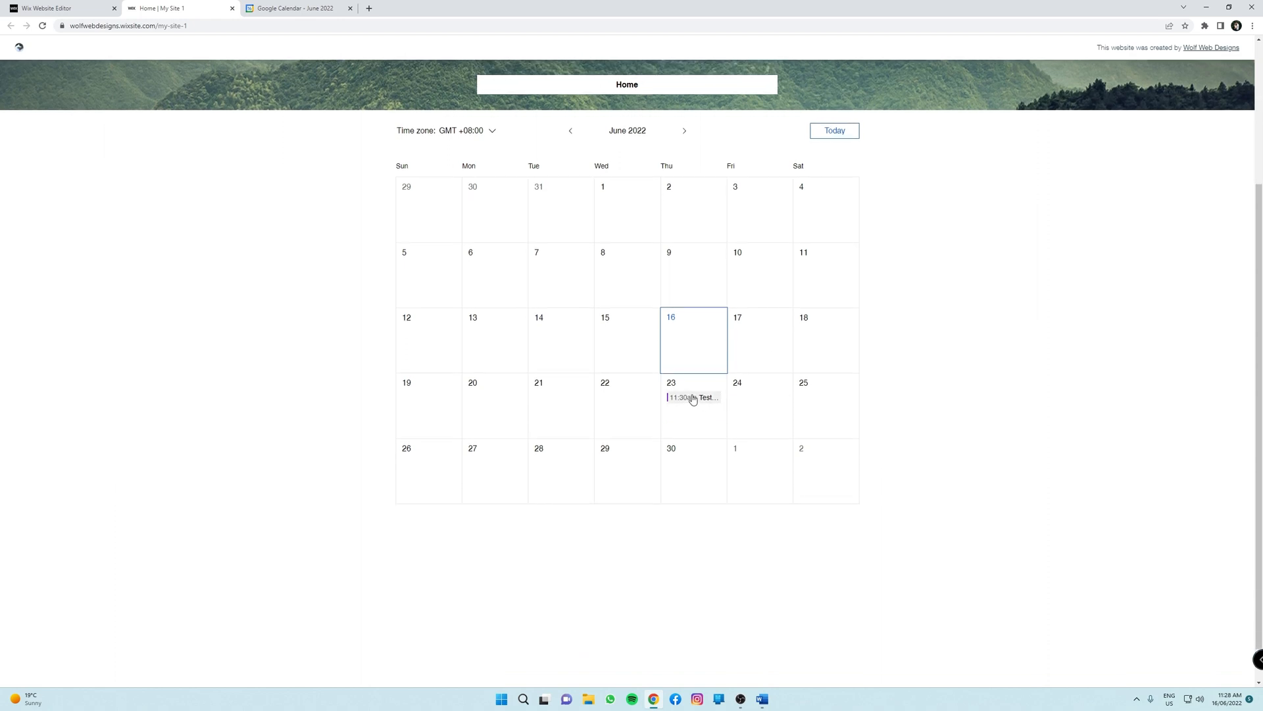
mouse_move(693, 400)
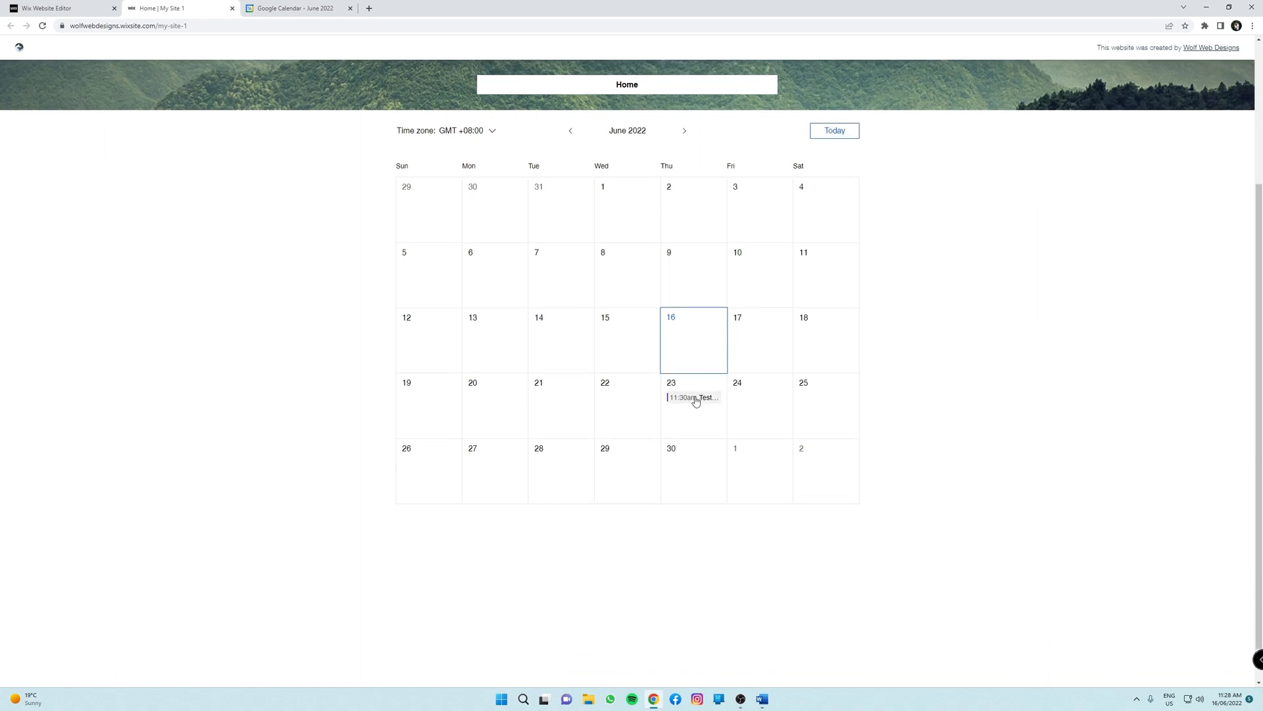
click(694, 398)
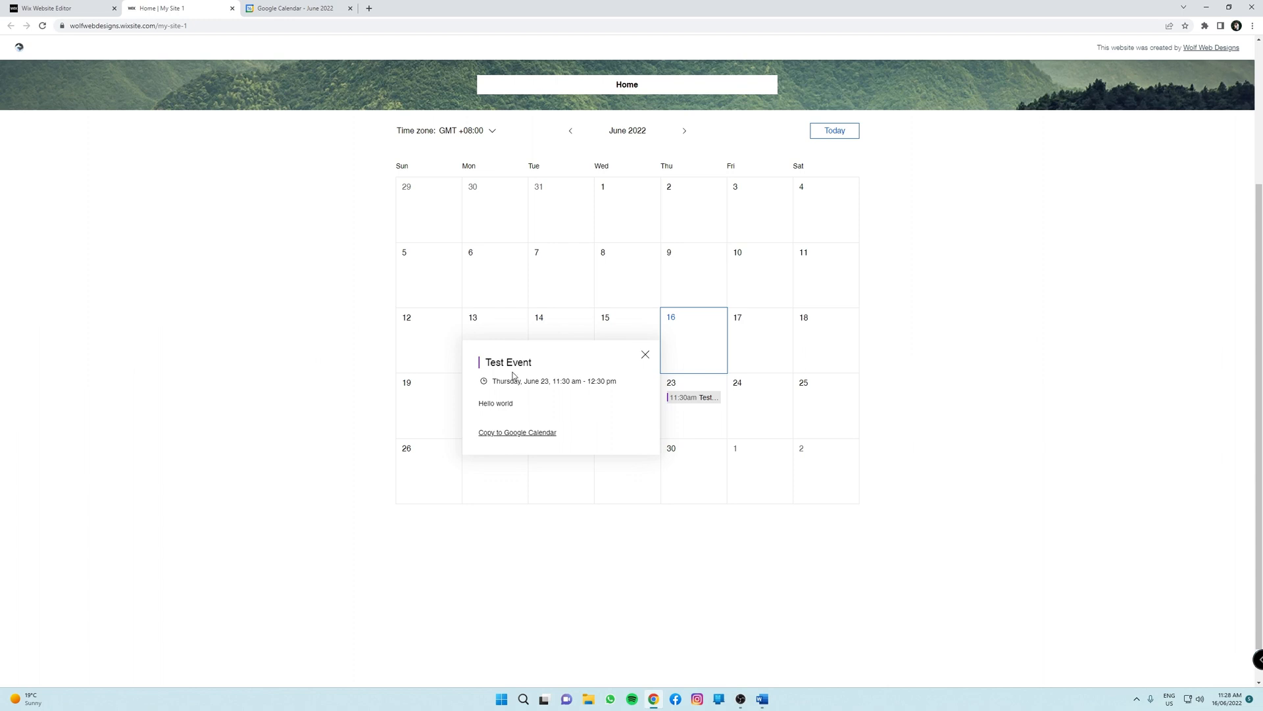
mouse_move(530, 404)
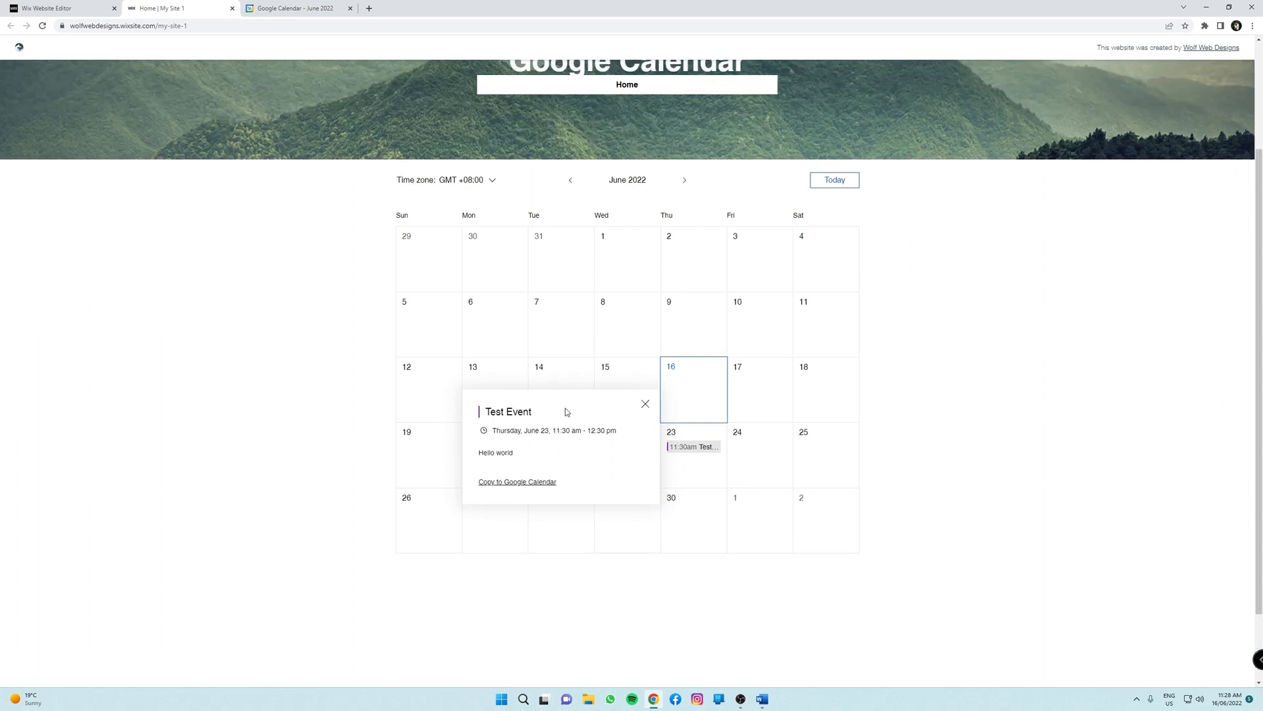
click(645, 403)
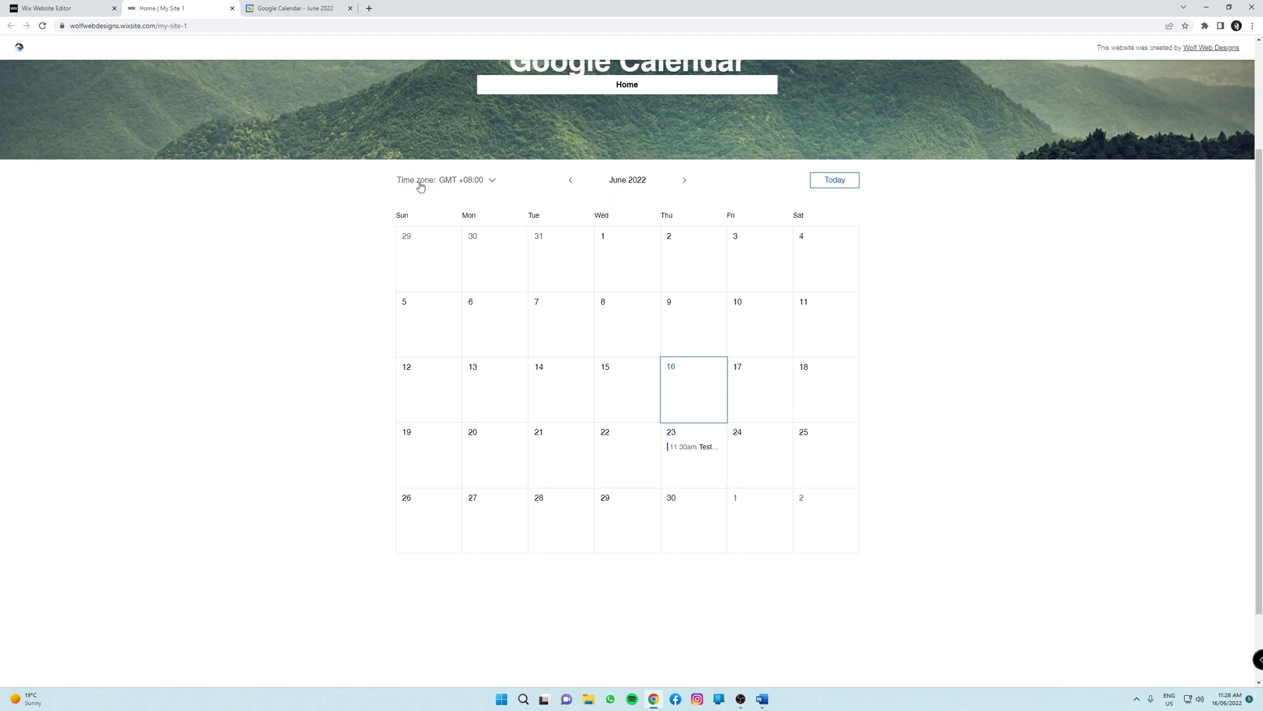
click(298, 8)
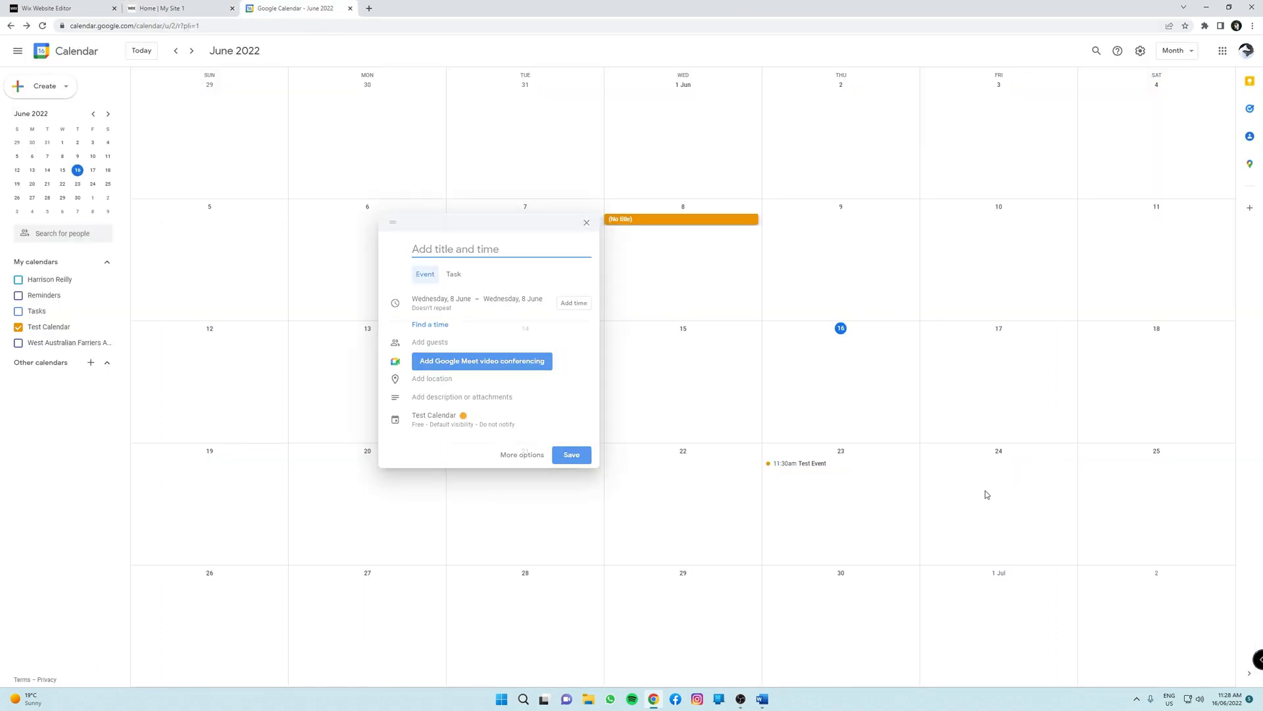
- Return to the Wix editor, dismissing the site-published confirmation and the mobile-editing prompt
click(60, 8)
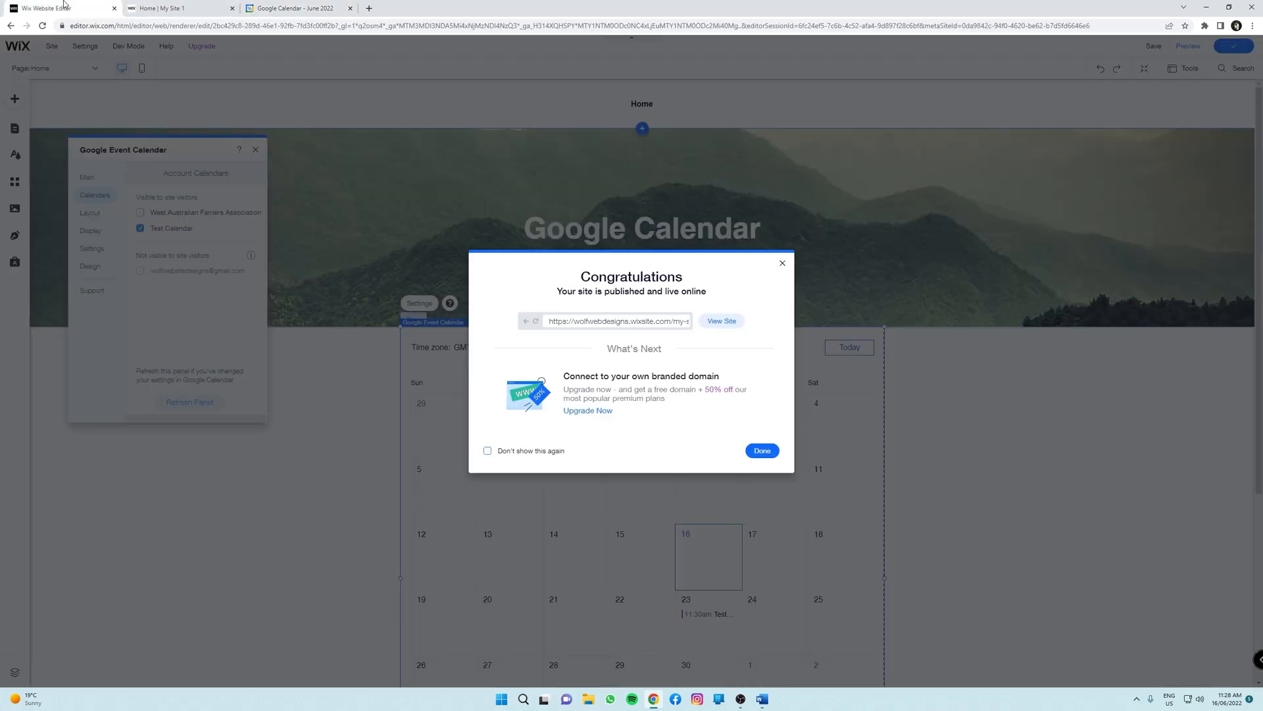
click(760, 450)
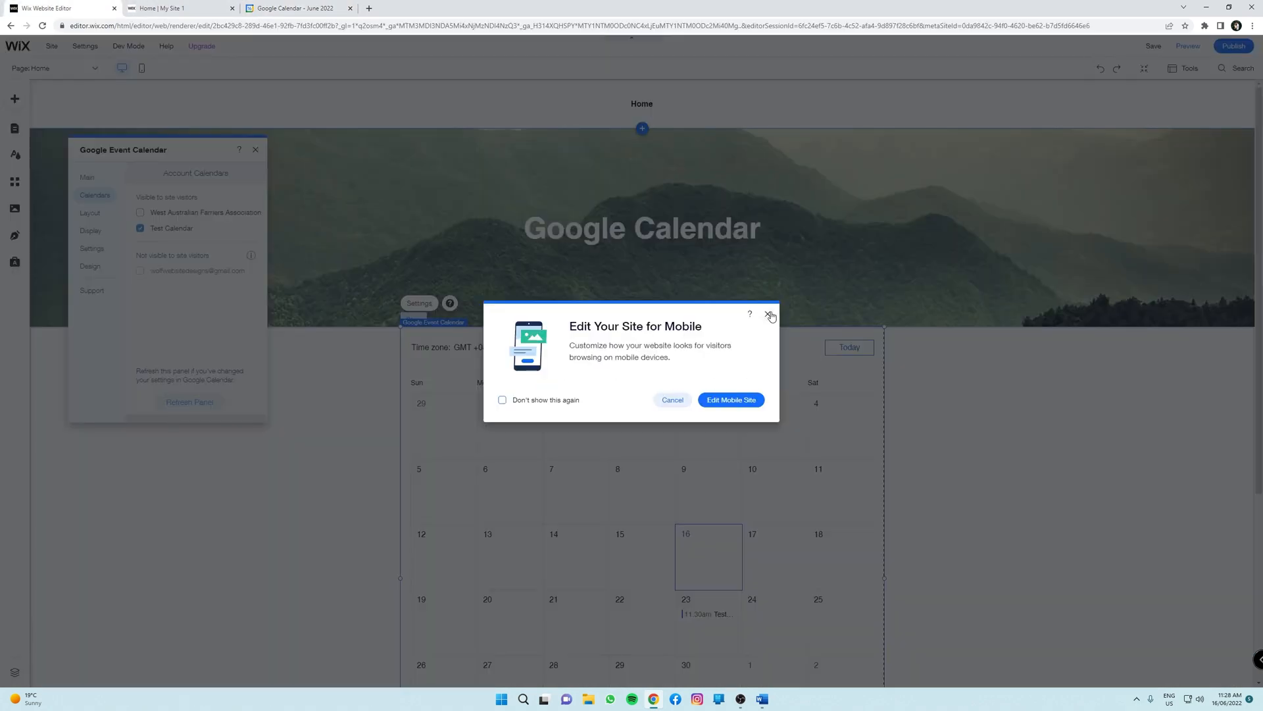
click(770, 315)
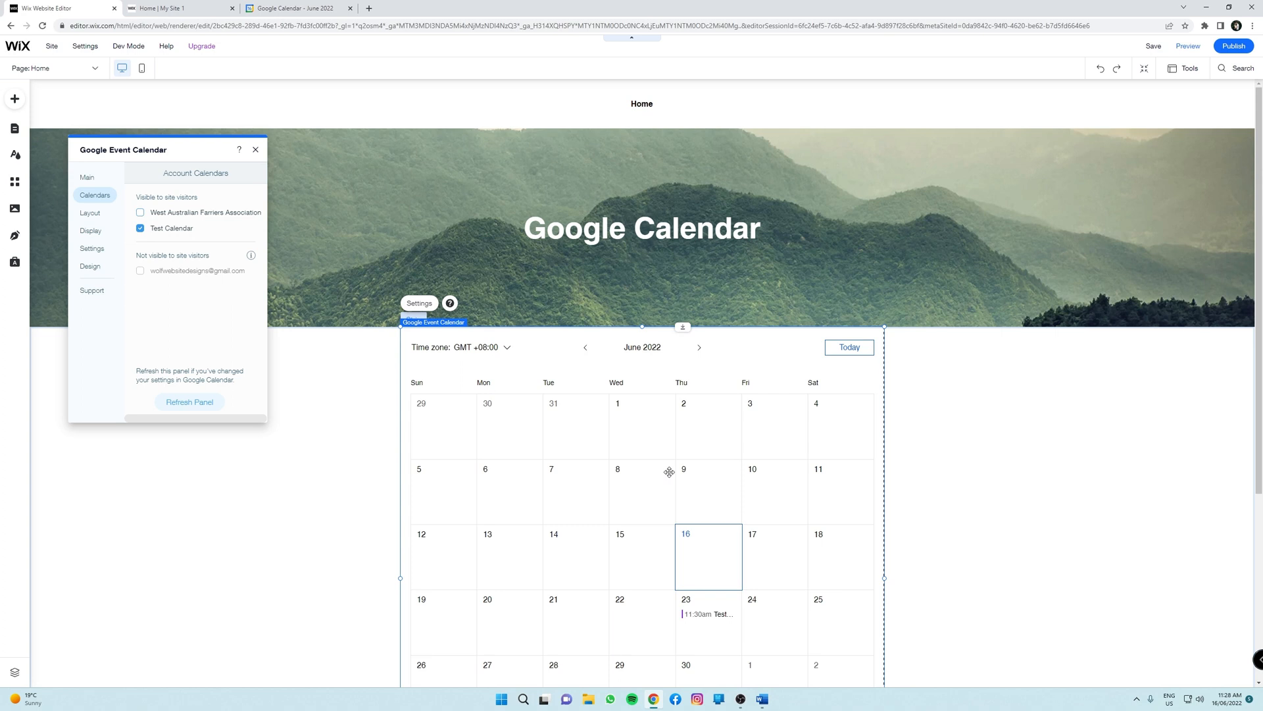